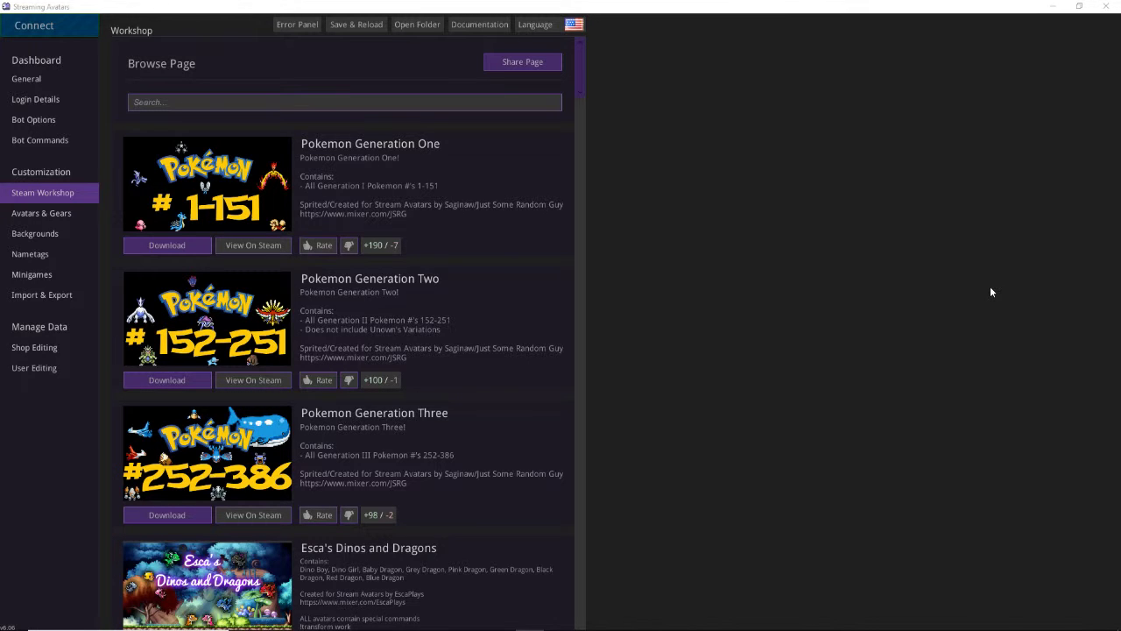
{"action": "mouse_move", "coordinate": [442, 246]}
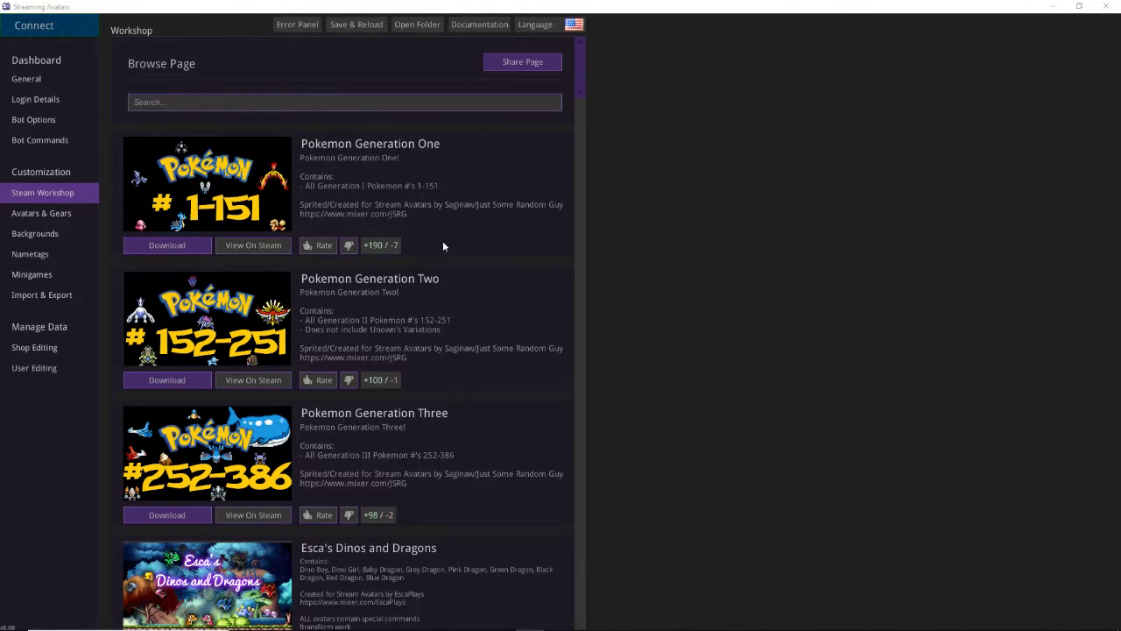
{"action": "mouse_move", "coordinate": [465, 134]}
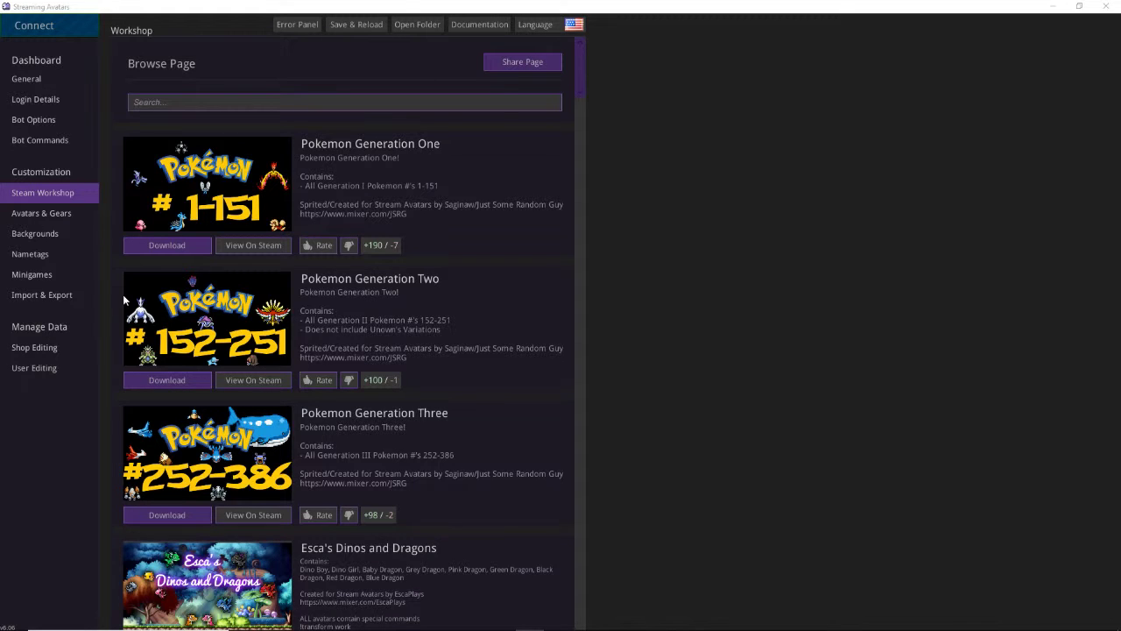
{"action": "mouse_move", "coordinate": [50, 200]}
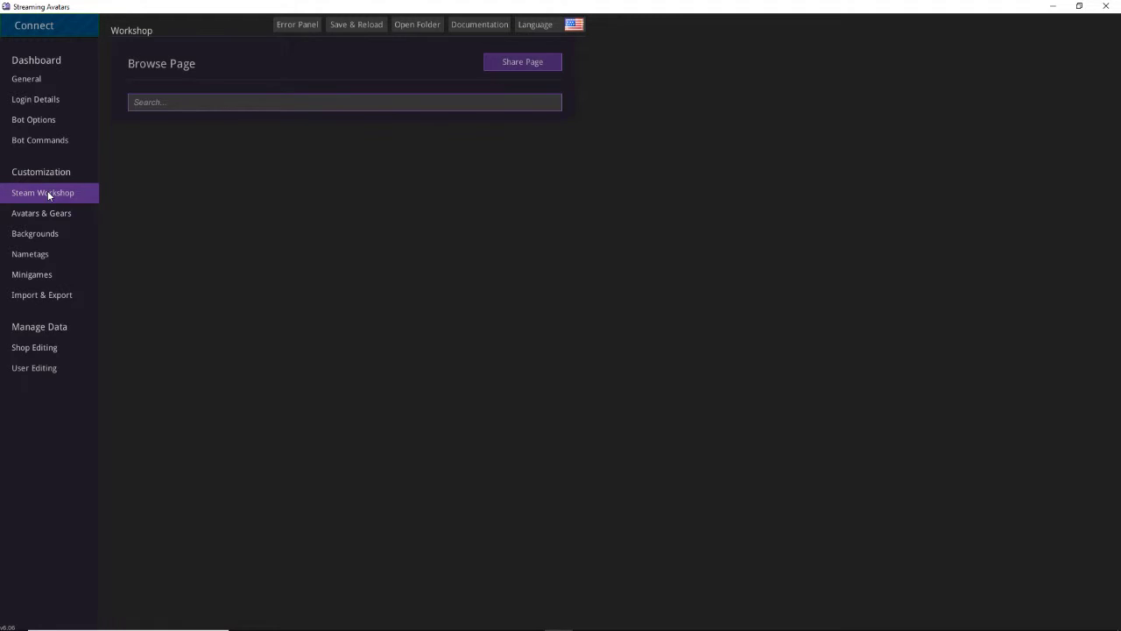
Step: Go to the Share Page and start uploading a new workshop package
{"action": "left_click", "coordinate": [42, 192]}
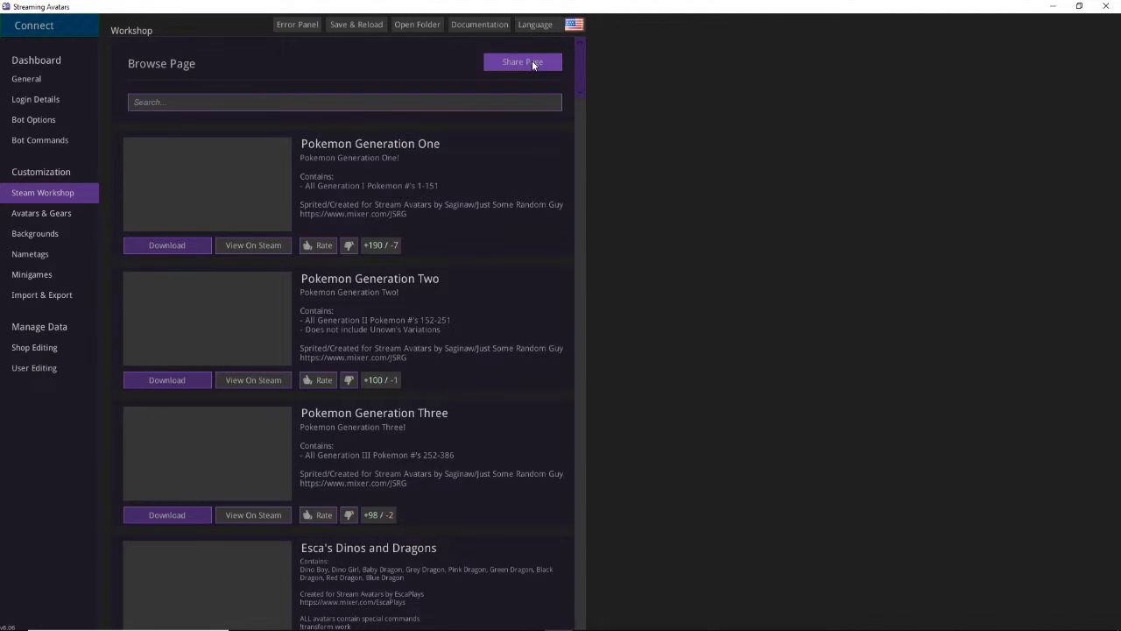
{"action": "left_click", "coordinate": [521, 61]}
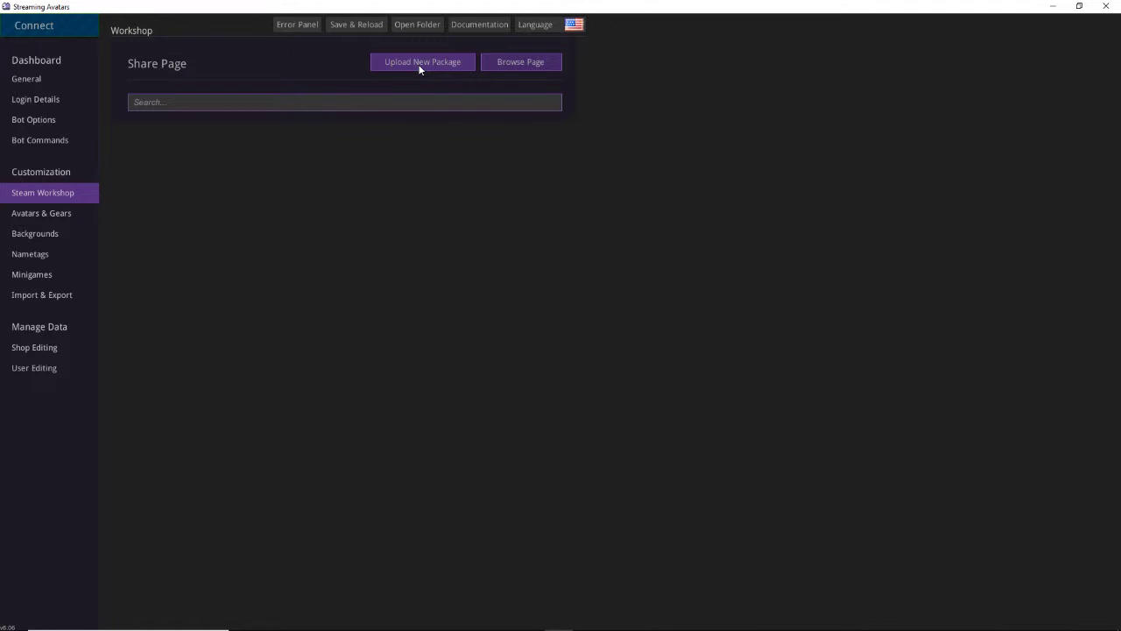
{"action": "left_click", "coordinate": [422, 61]}
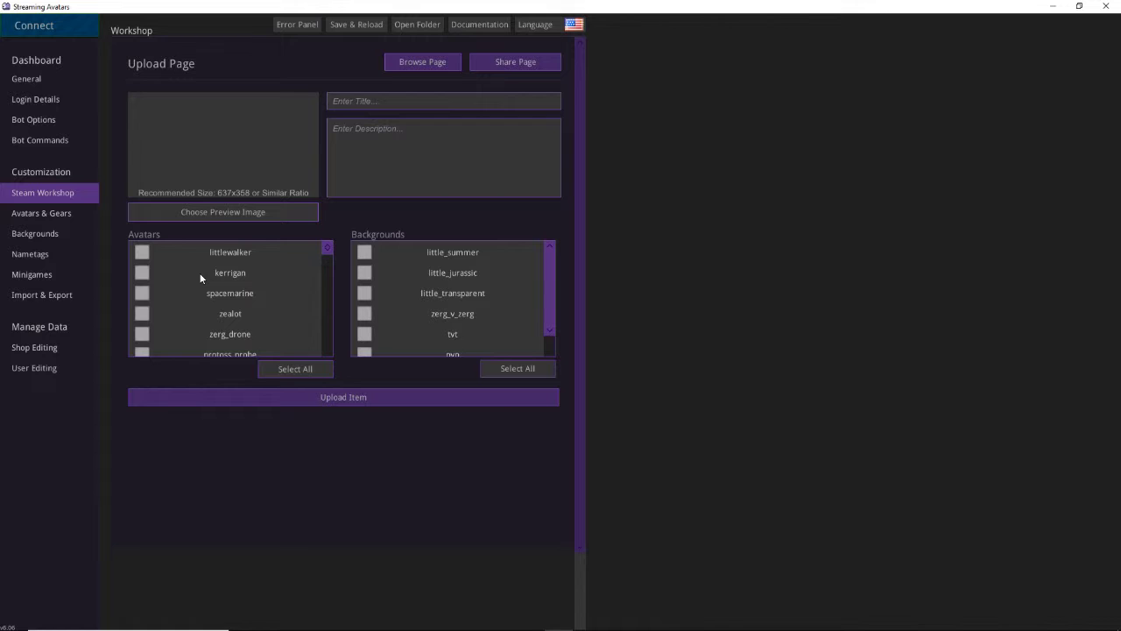
{"action": "mouse_move", "coordinate": [368, 268]}
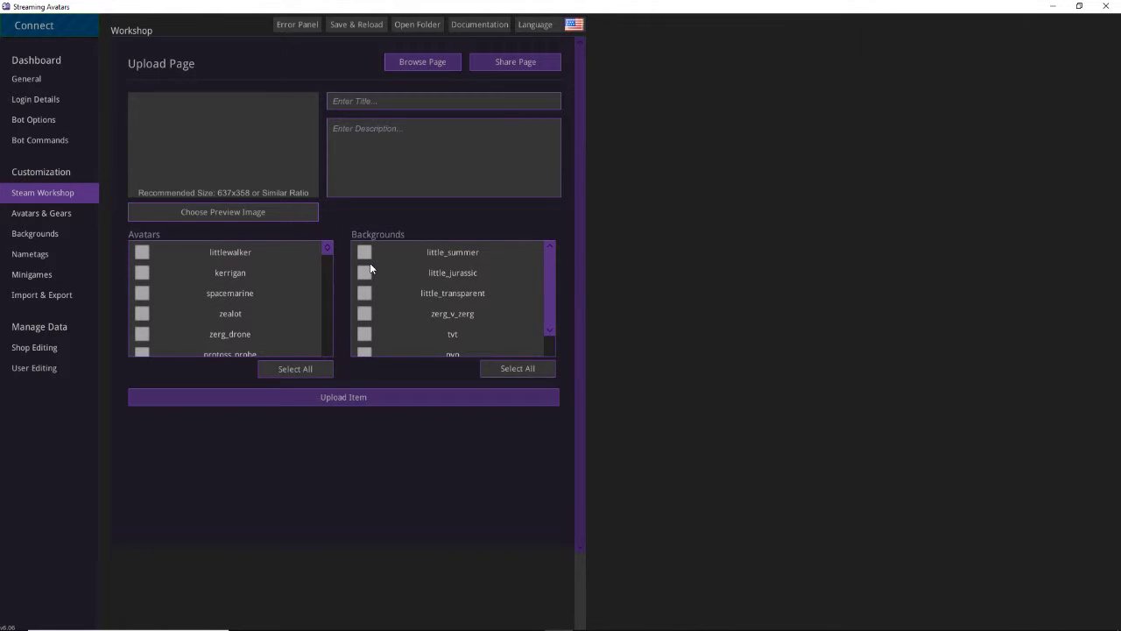
Step: Tick the ninja, futureninja and kappa avatars for inclusion in the package
{"action": "scroll", "scroll_direction": "down", "scroll_amount": 3}
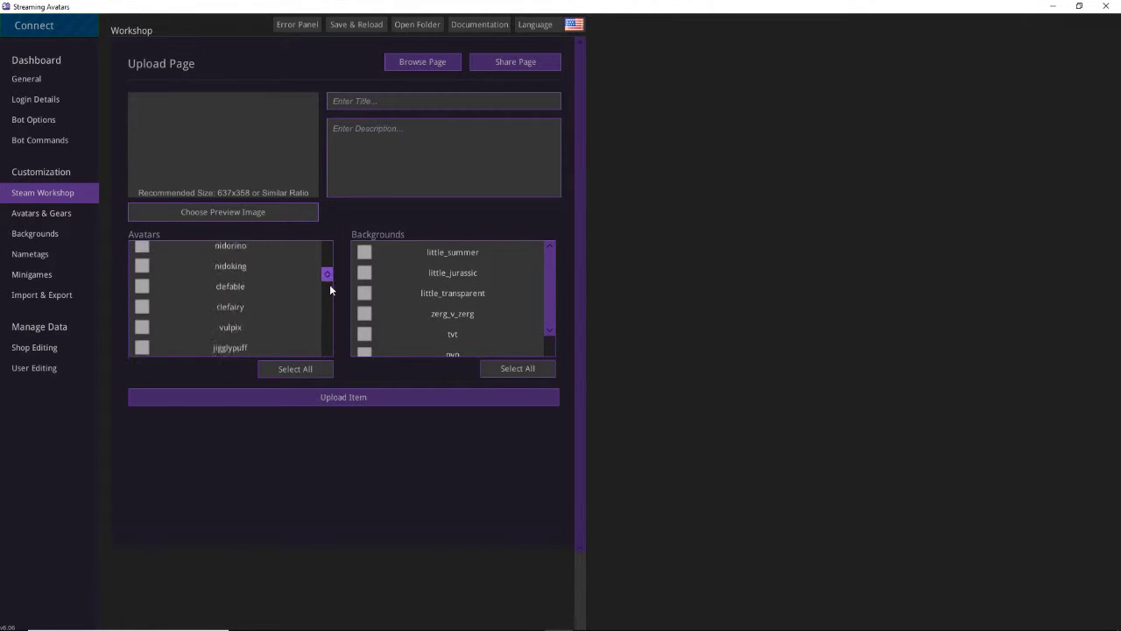
{"action": "scroll", "scroll_direction": "down", "scroll_amount": 3}
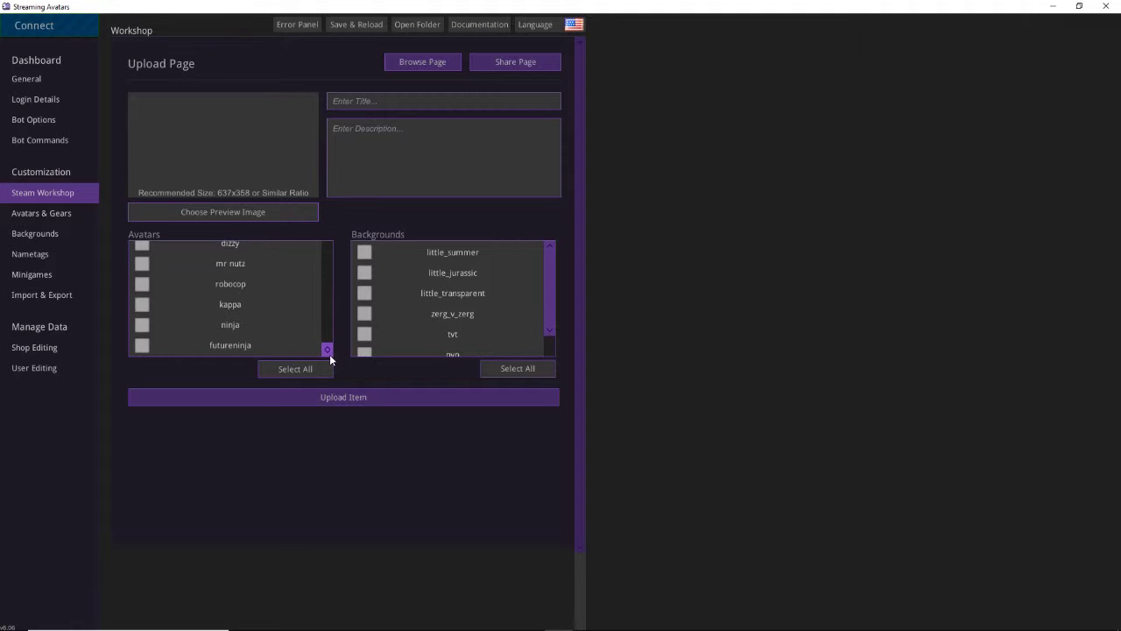
{"action": "left_click", "coordinate": [141, 325]}
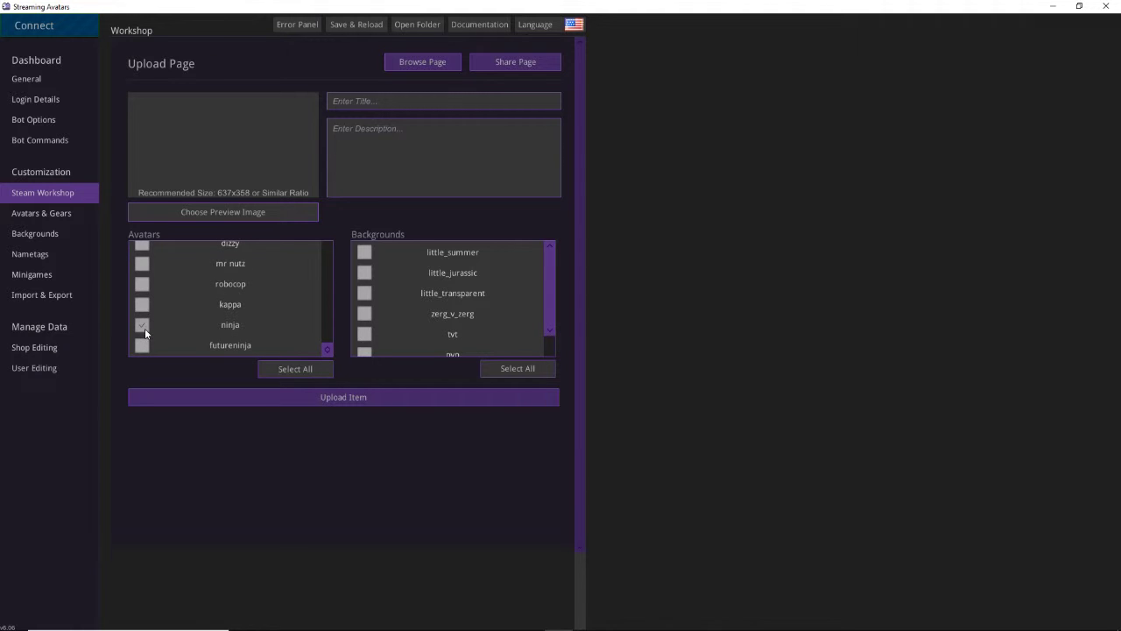
{"action": "left_click", "coordinate": [142, 344]}
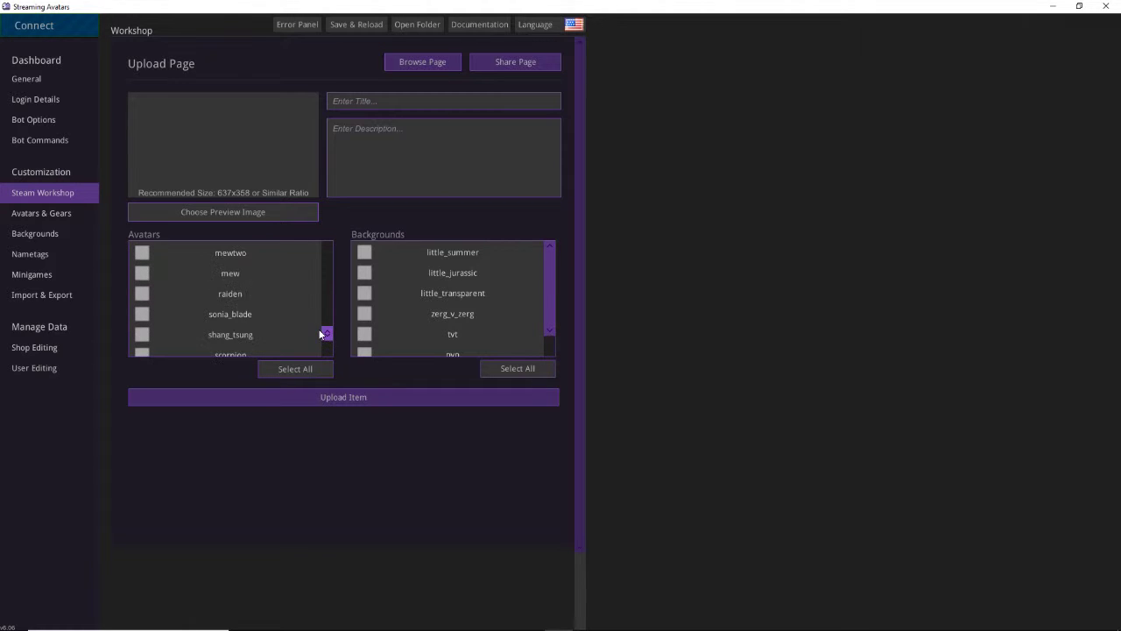
{"action": "scroll", "scroll_direction": "down", "scroll_amount": 3}
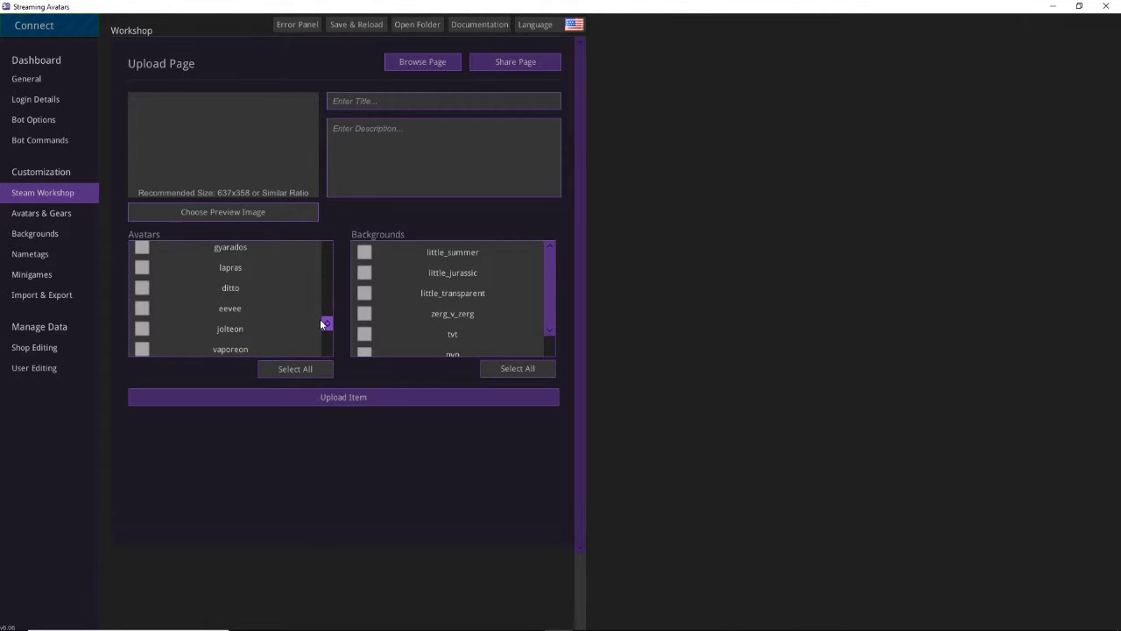
{"action": "scroll", "scroll_direction": "down", "scroll_amount": 3}
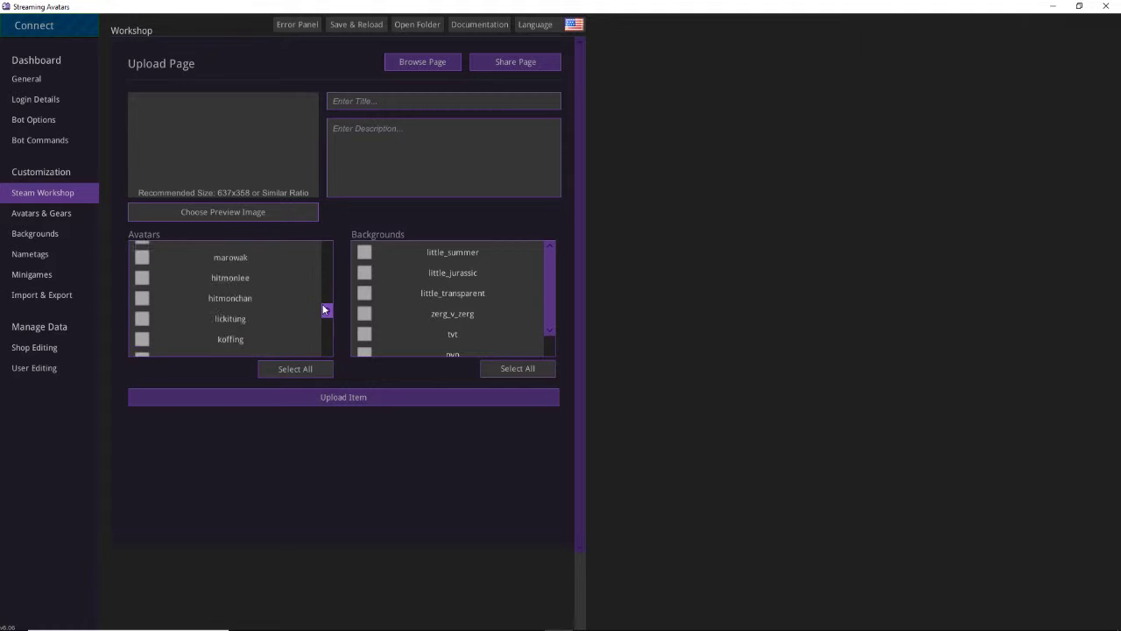
{"action": "scroll", "scroll_direction": "down", "scroll_amount": 3}
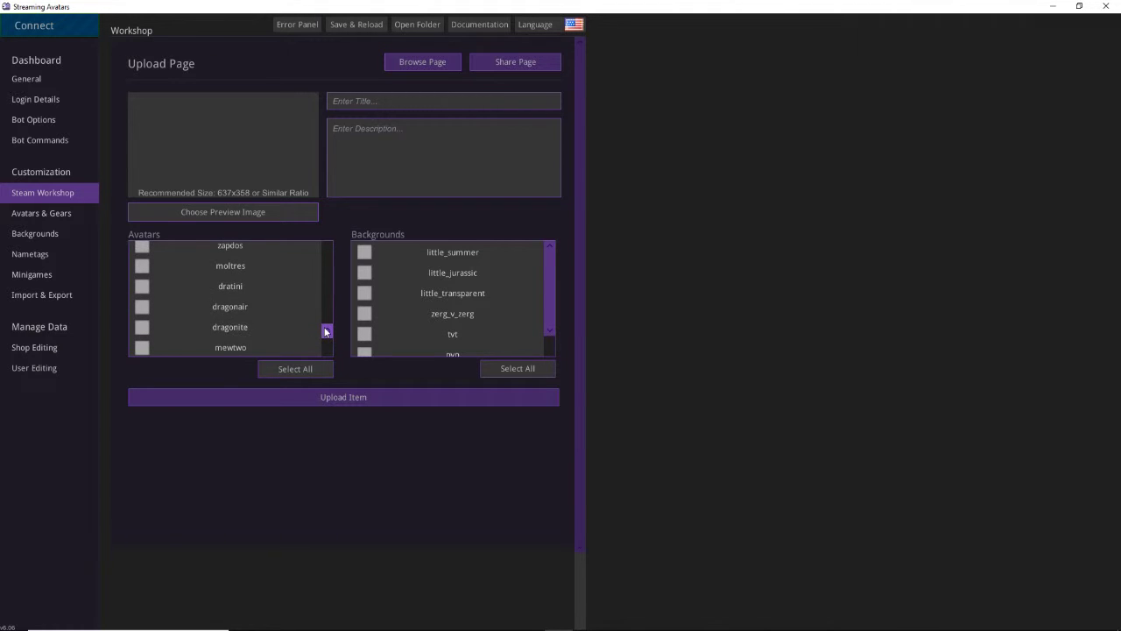
{"action": "scroll", "scroll_direction": "down", "scroll_amount": 3}
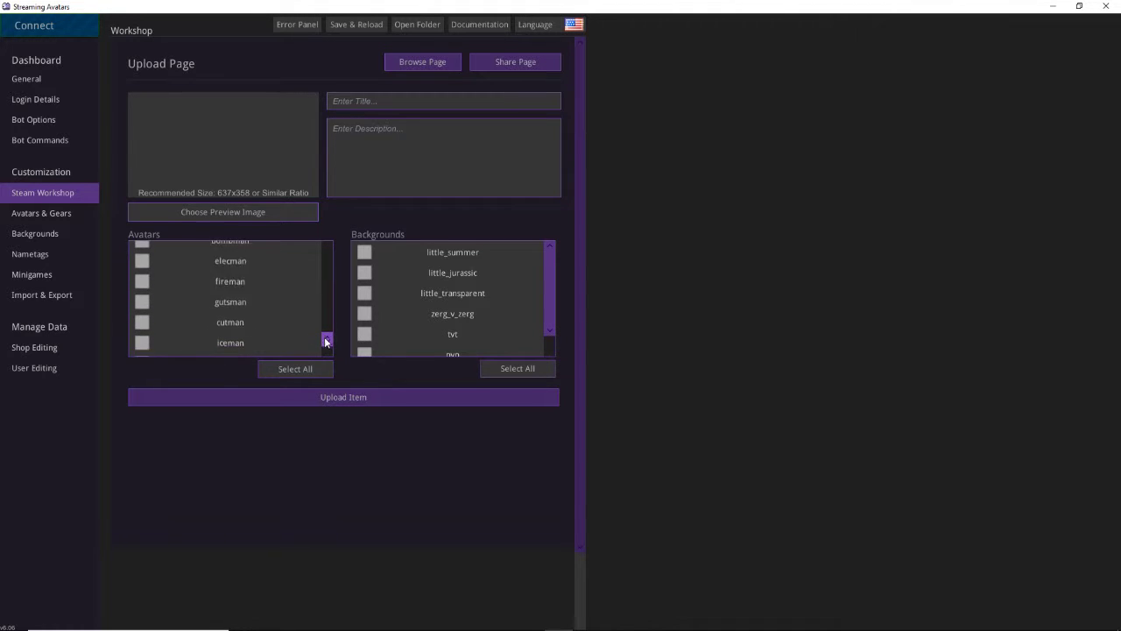
{"action": "scroll", "scroll_direction": "down", "scroll_amount": 3}
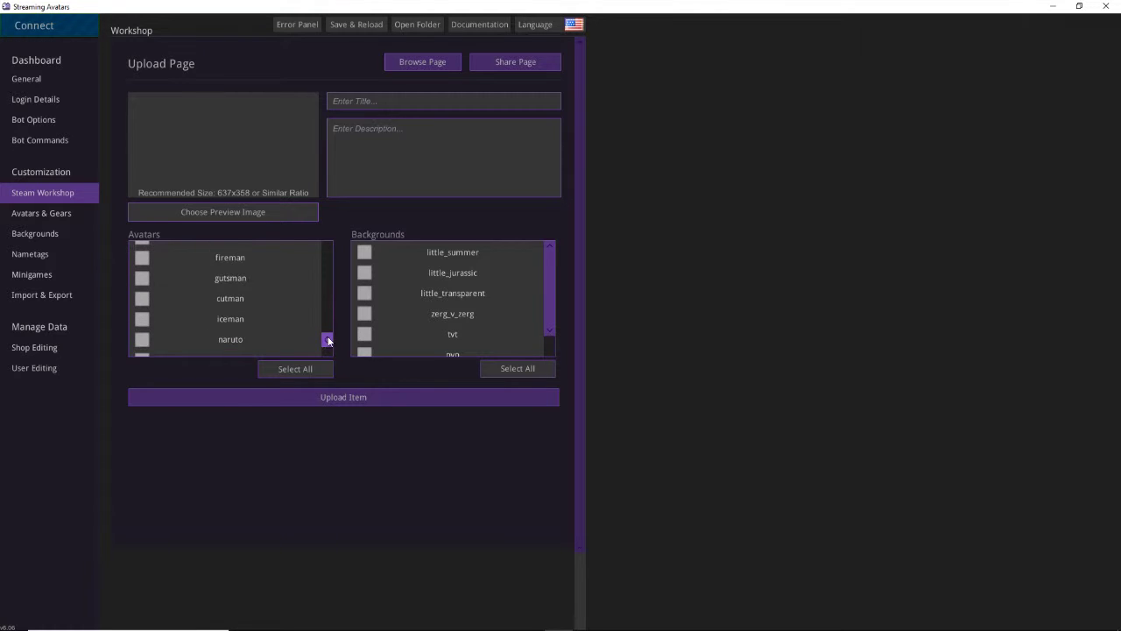
{"action": "left_click", "coordinate": [328, 342]}
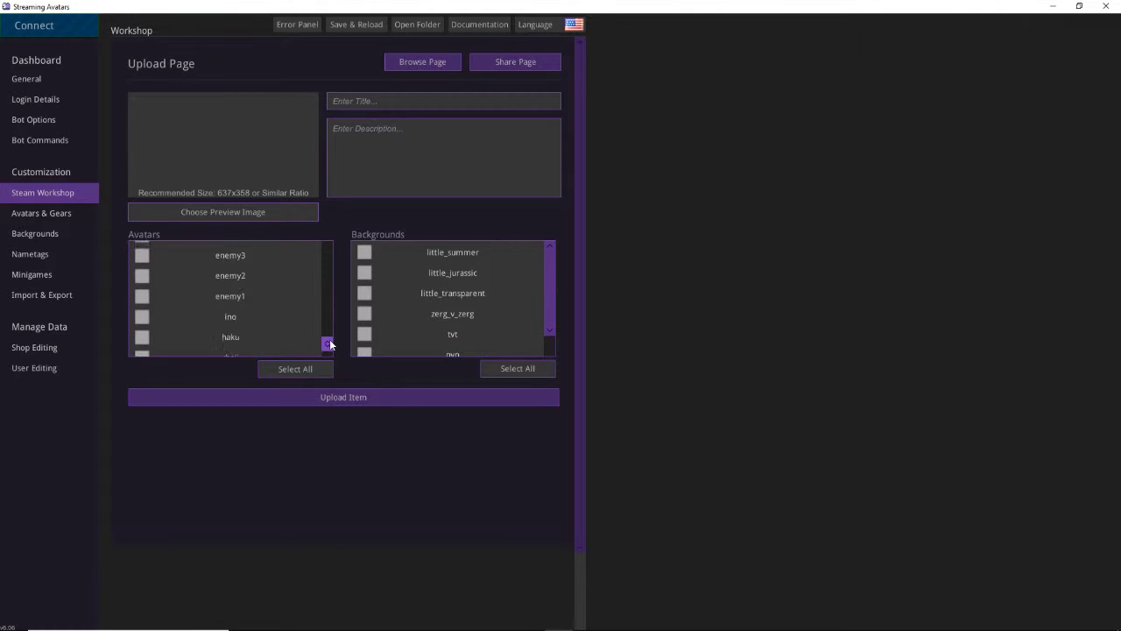
{"action": "scroll", "scroll_direction": "down", "scroll_amount": 3}
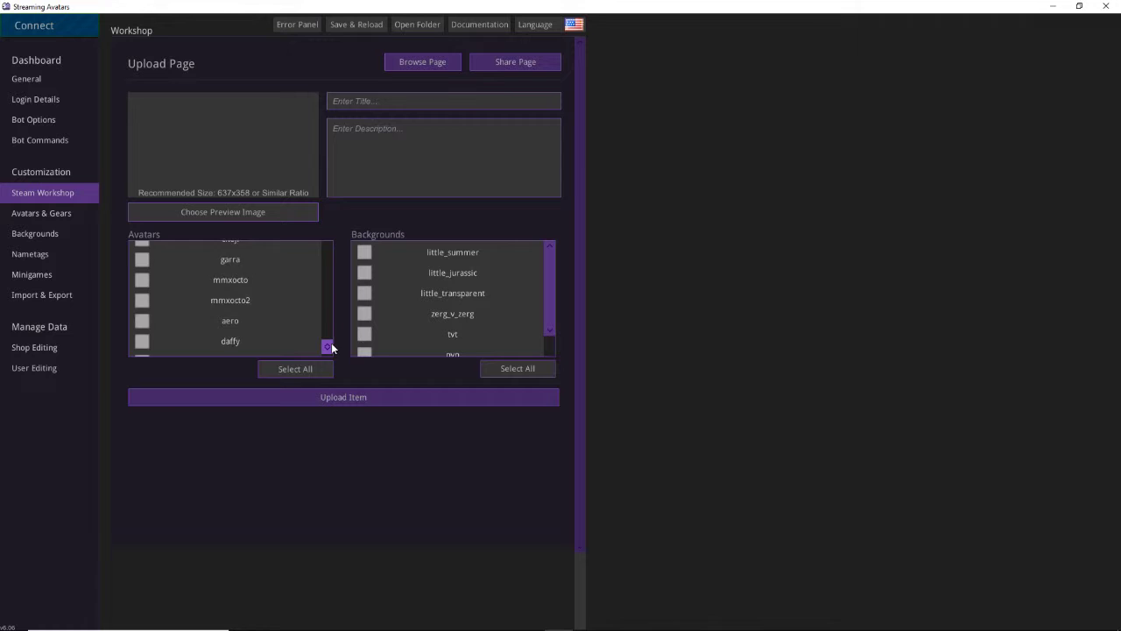
{"action": "scroll", "scroll_direction": "down", "scroll_amount": 3}
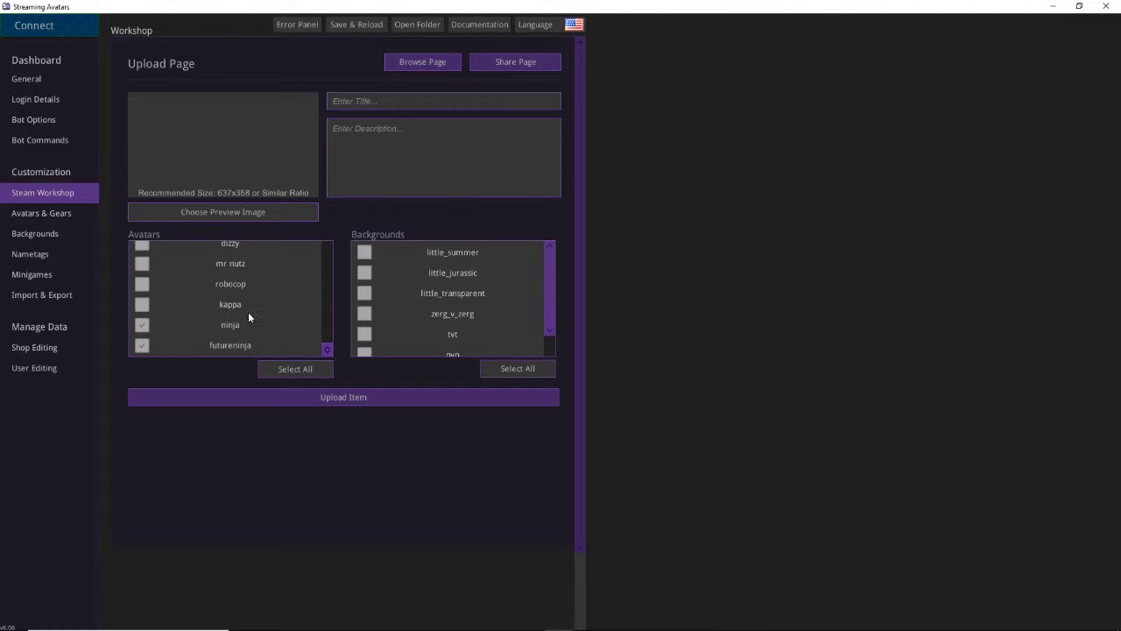
{"action": "left_click", "coordinate": [141, 304]}
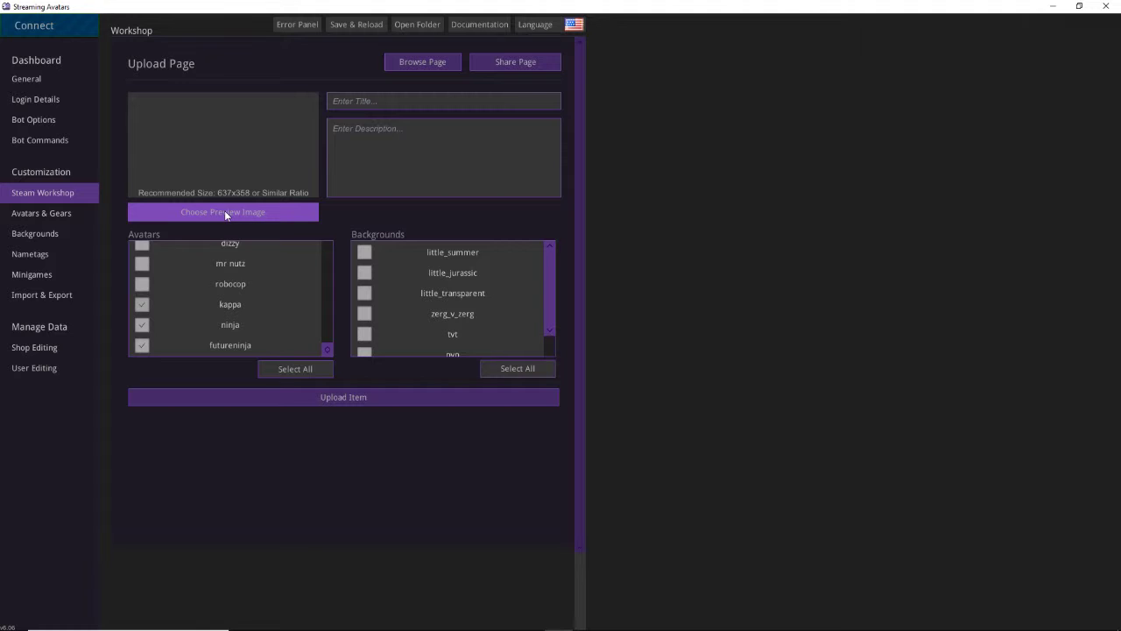
Step: Pick the red ninja sprite sheet from the avatars folder as the preview image
{"action": "left_click", "coordinate": [223, 211]}
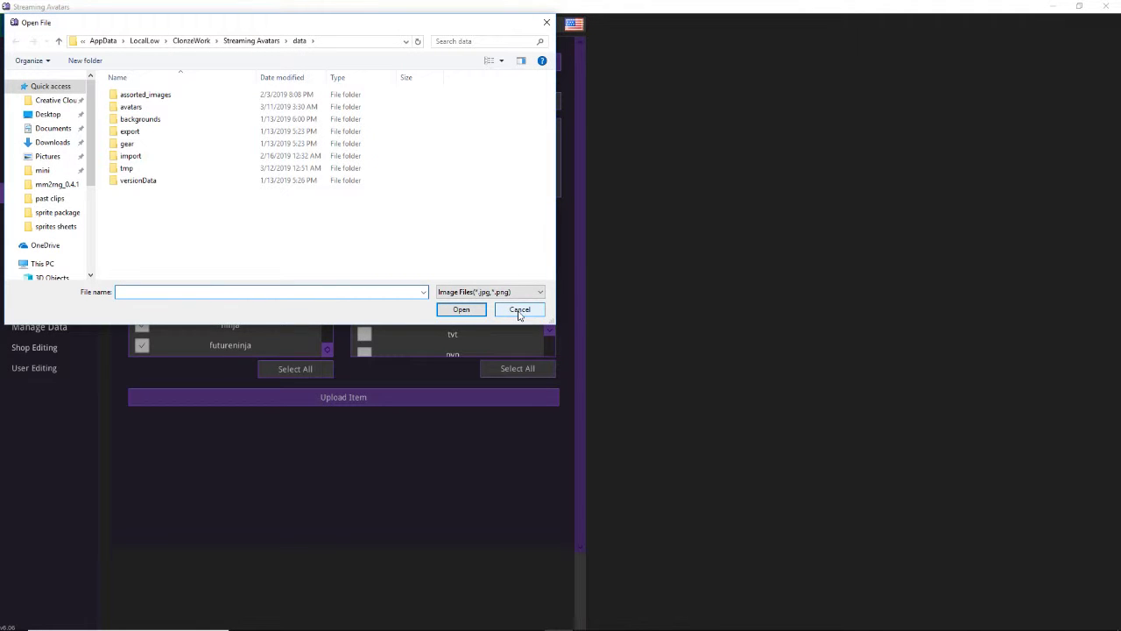
{"action": "left_click", "coordinate": [520, 309]}
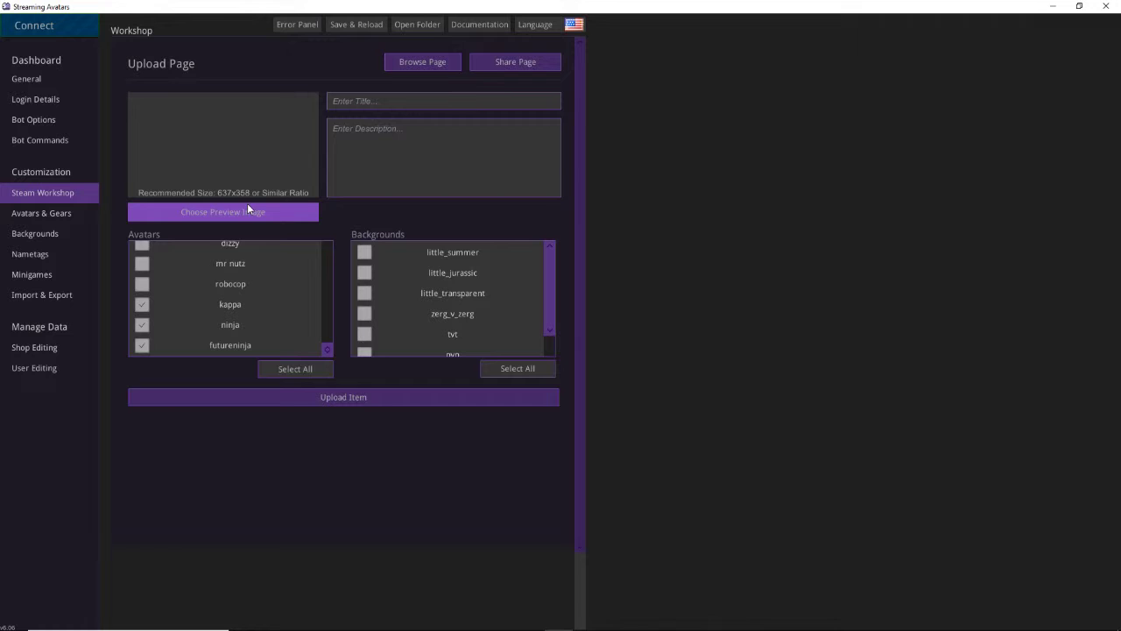
{"action": "left_click", "coordinate": [222, 212]}
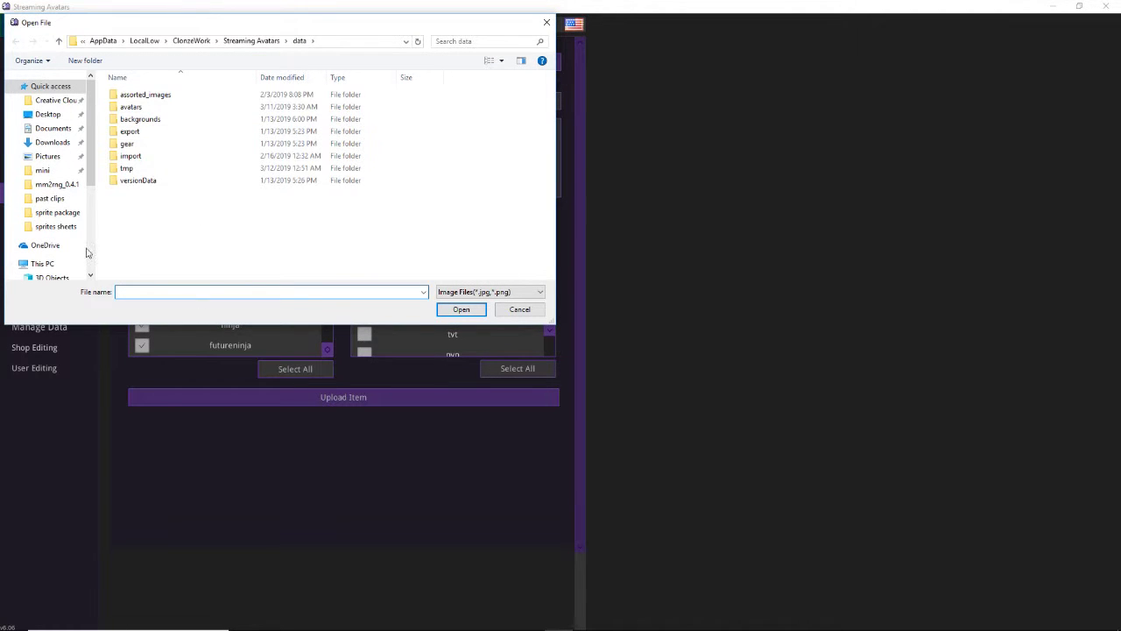
{"action": "double_click", "coordinate": [131, 106]}
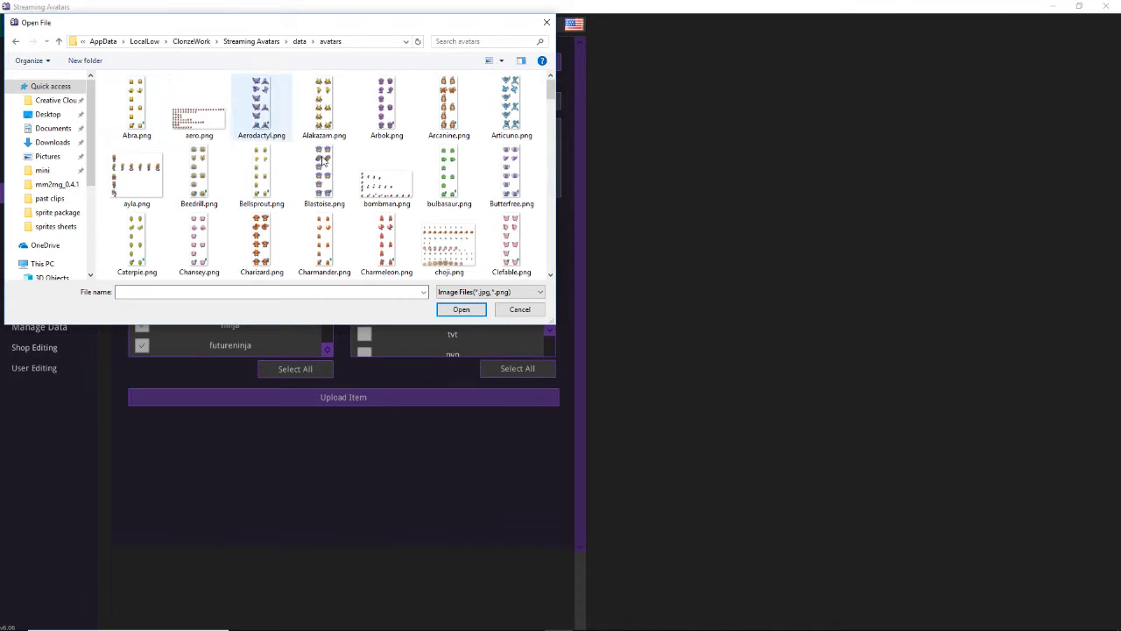
{"action": "scroll", "scroll_direction": "down", "scroll_amount": 3}
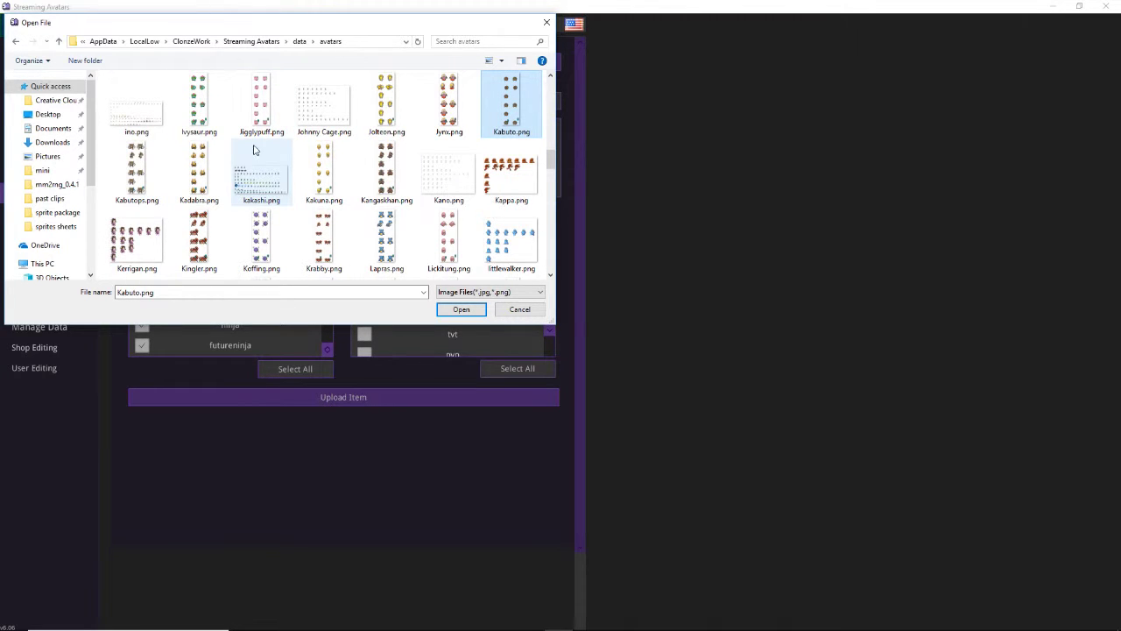
{"action": "mouse_move", "coordinate": [261, 105]}
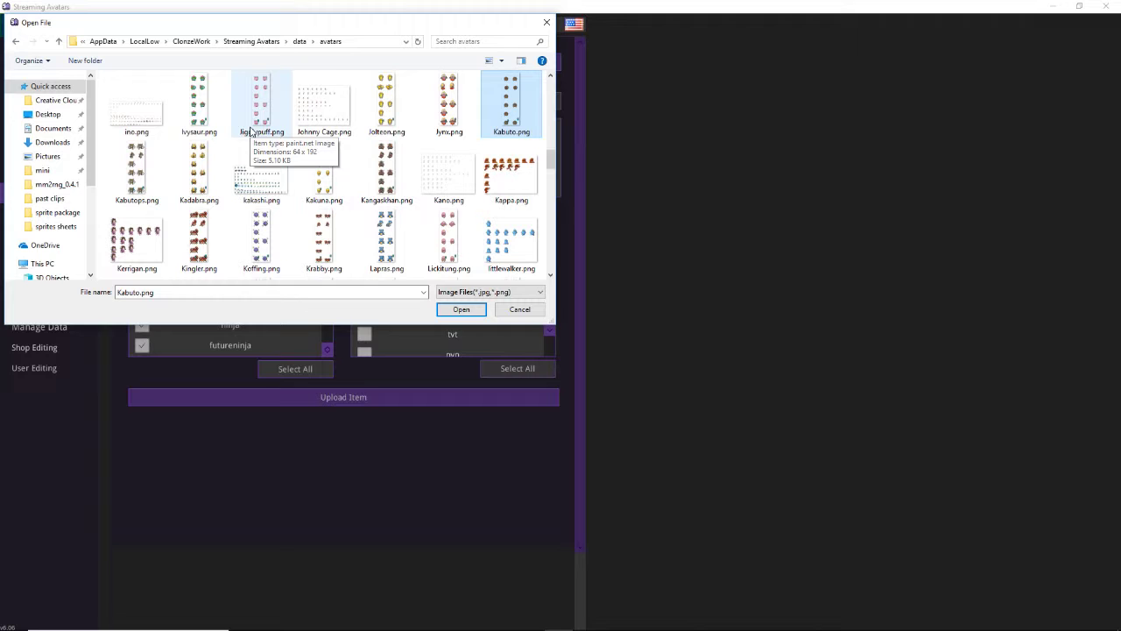
{"action": "left_click", "coordinate": [460, 310]}
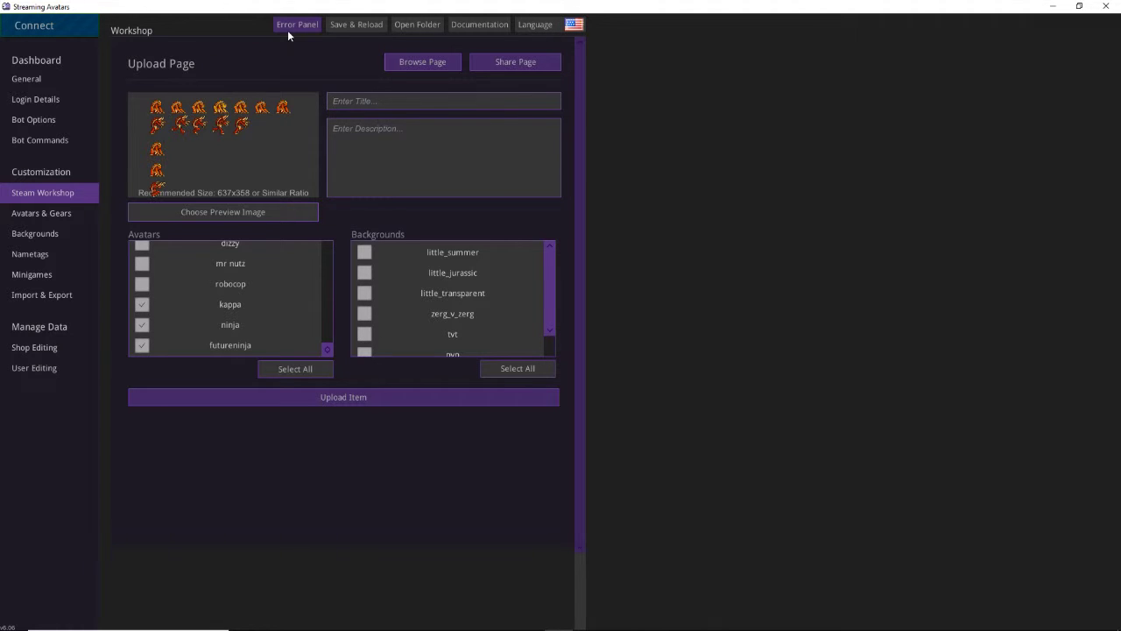
Step: Title the package 'The Messenger' and describe its ninja, future messenger and red kappa sprites
{"action": "type", "text": "The Messenger"}
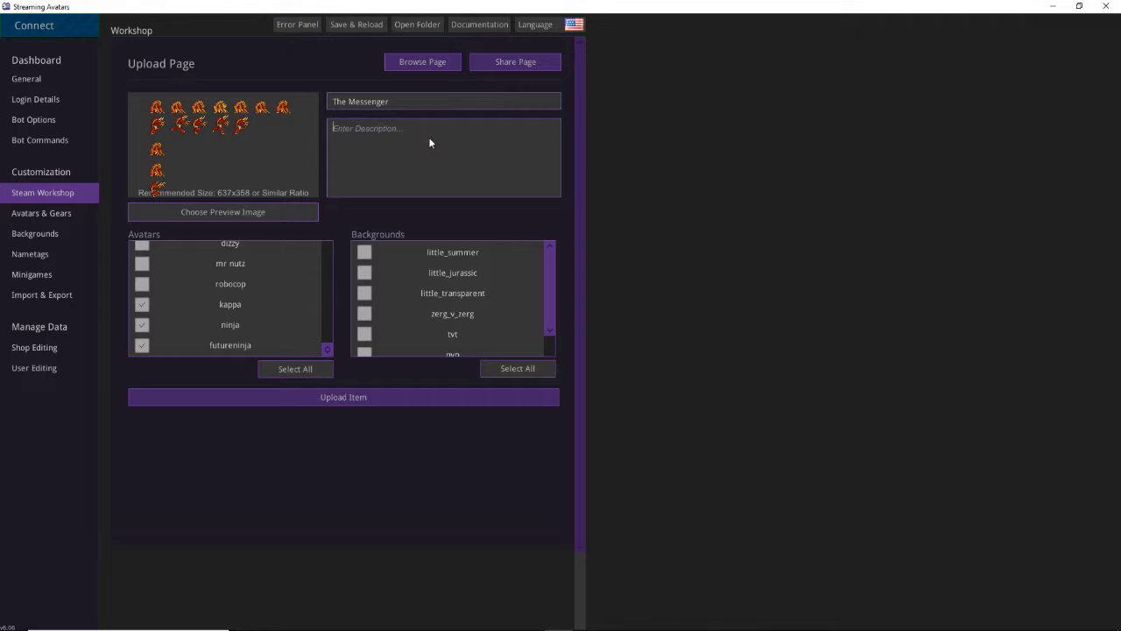
{"action": "type", "text": "The me"}
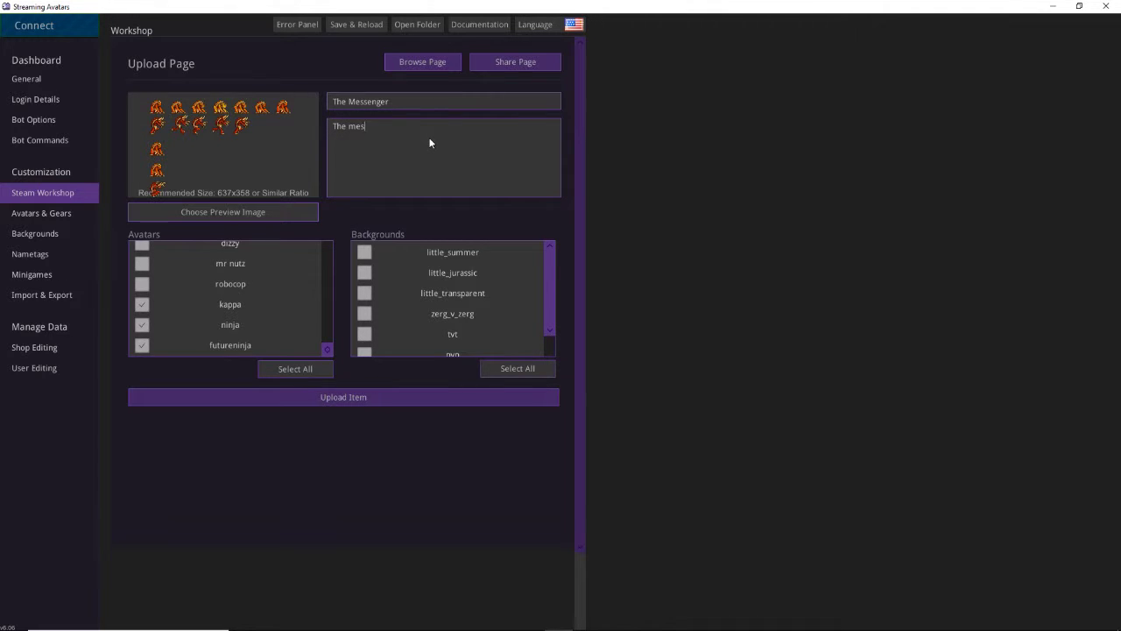
{"action": "type", "text": "senger ninja spri"}
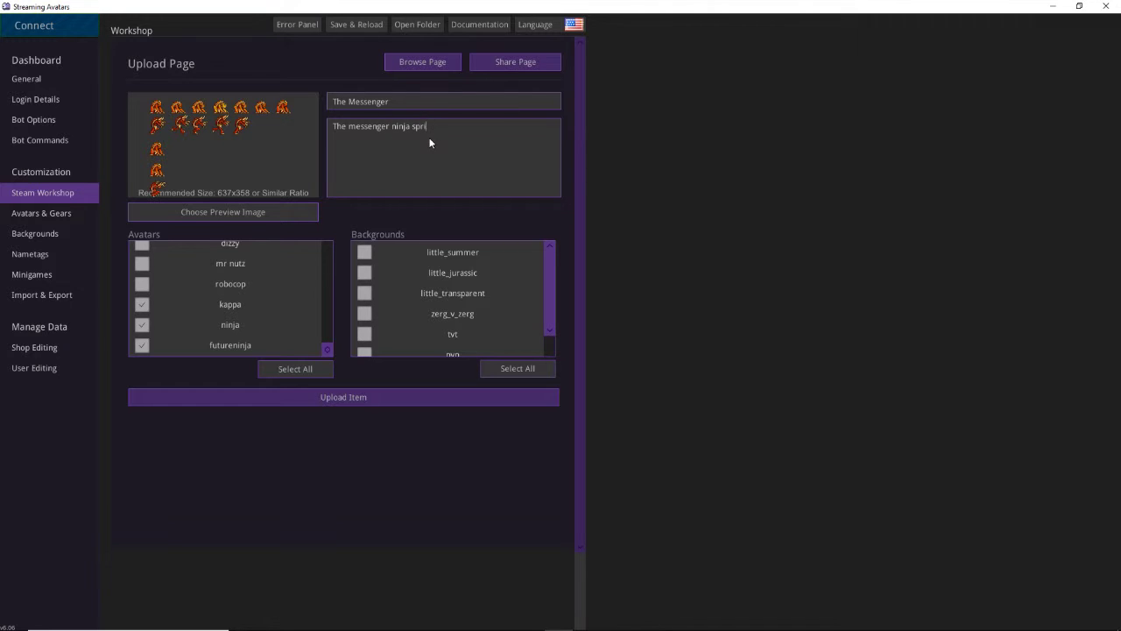
{"action": "type", "text": "te, the"}
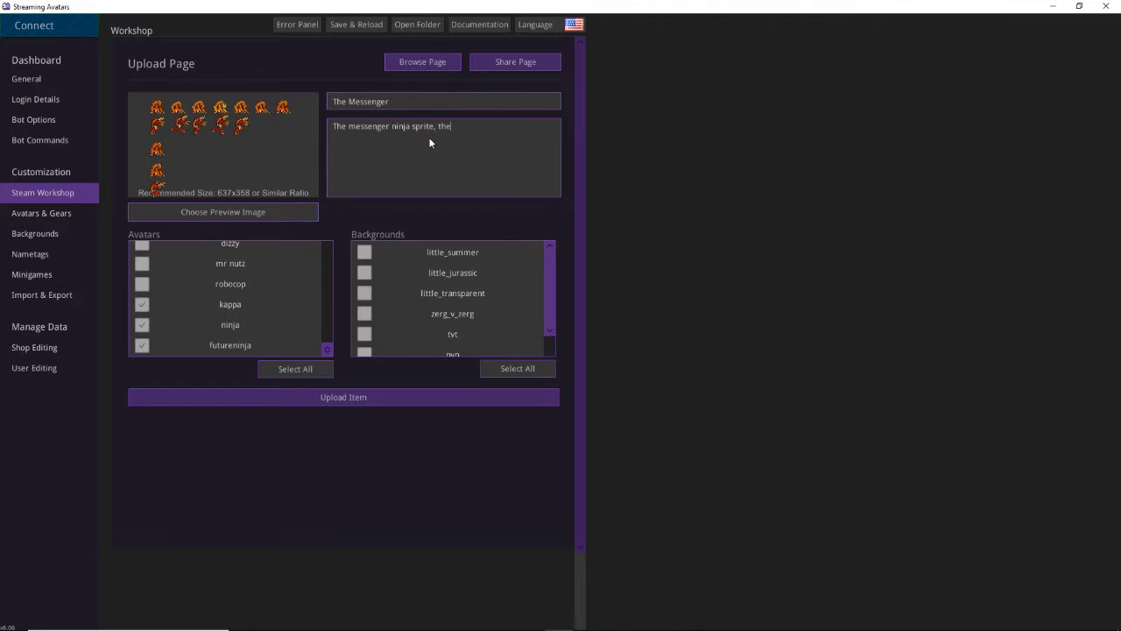
{"action": "type", "text": "future"}
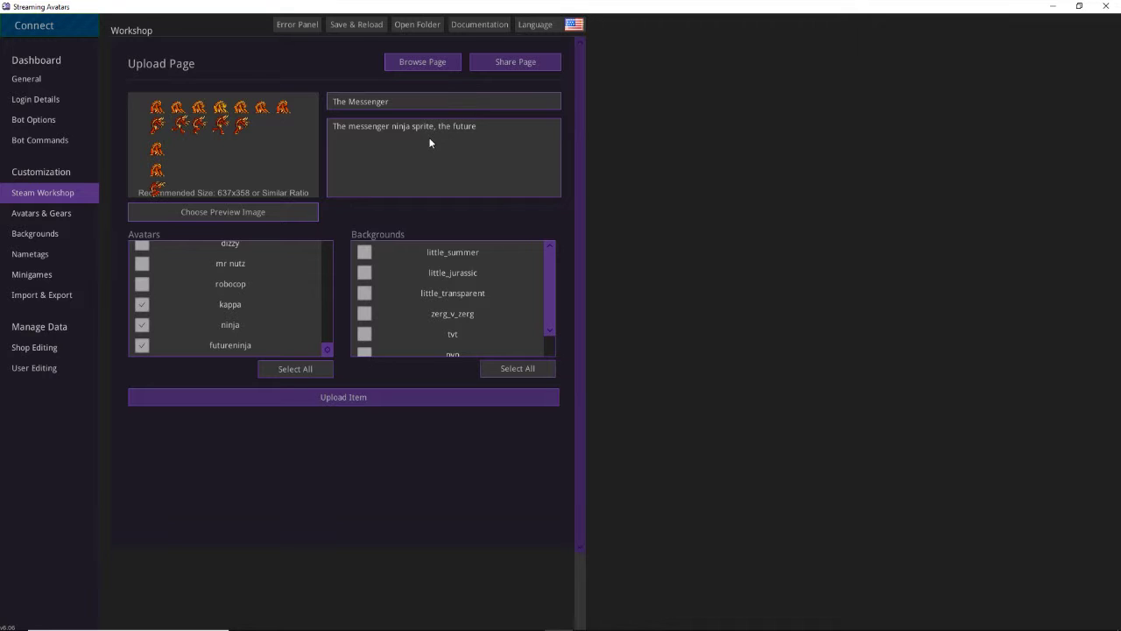
{"action": "type", "text": "messenger sp"}
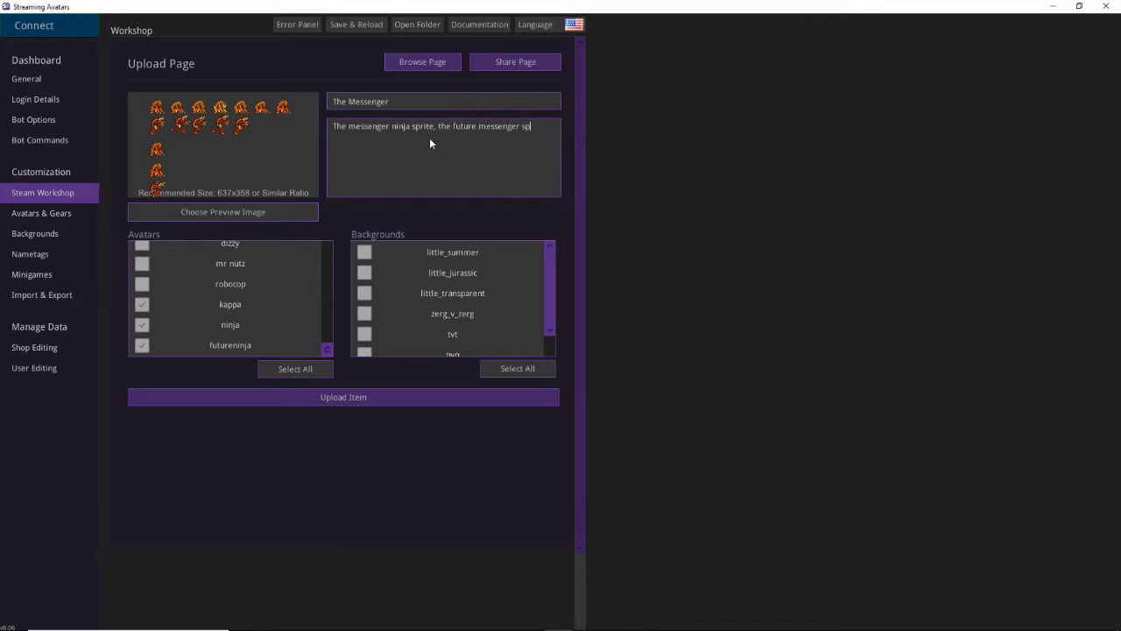
{"action": "type", "text": "rite"}
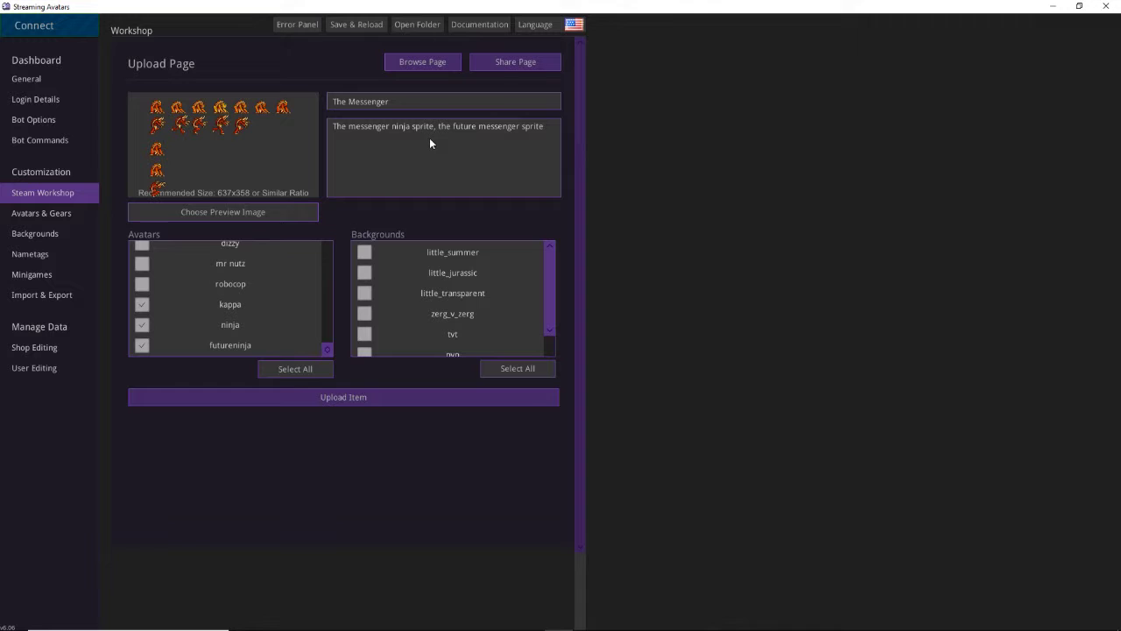
{"action": "type", "text": "and the r"}
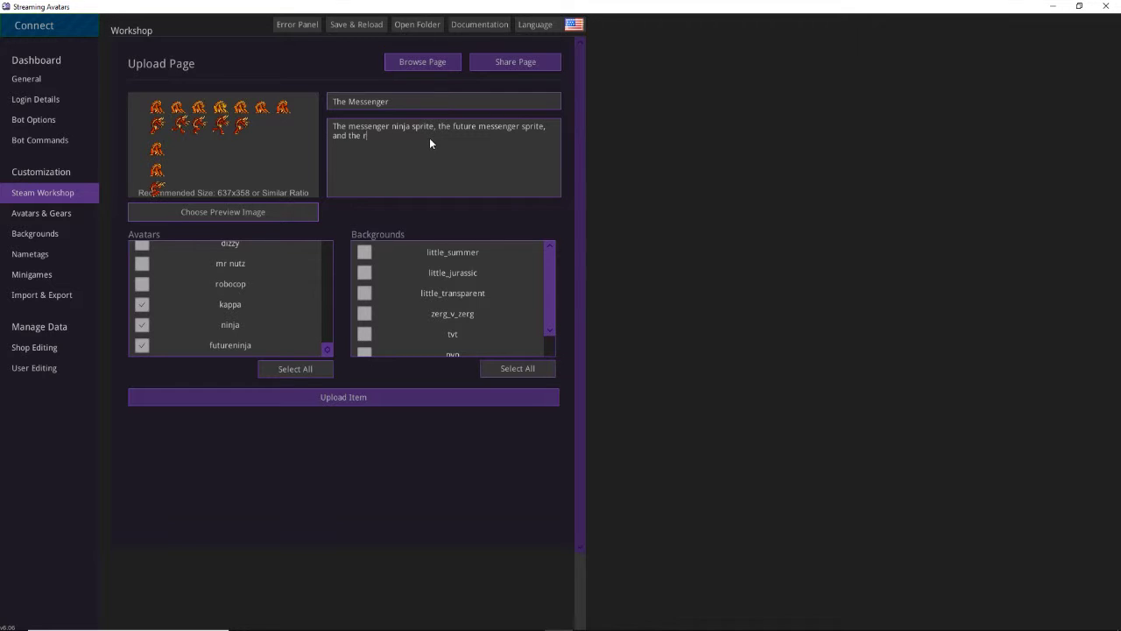
{"action": "type", "text": "ed kappa"}
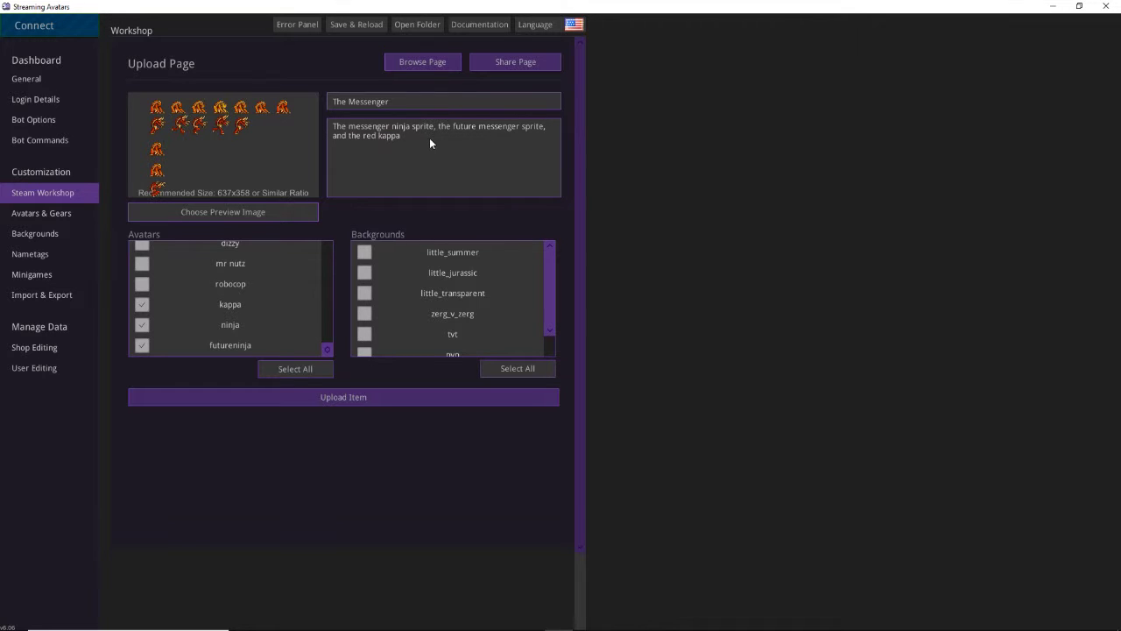
{"action": "type", "text": "mob"}
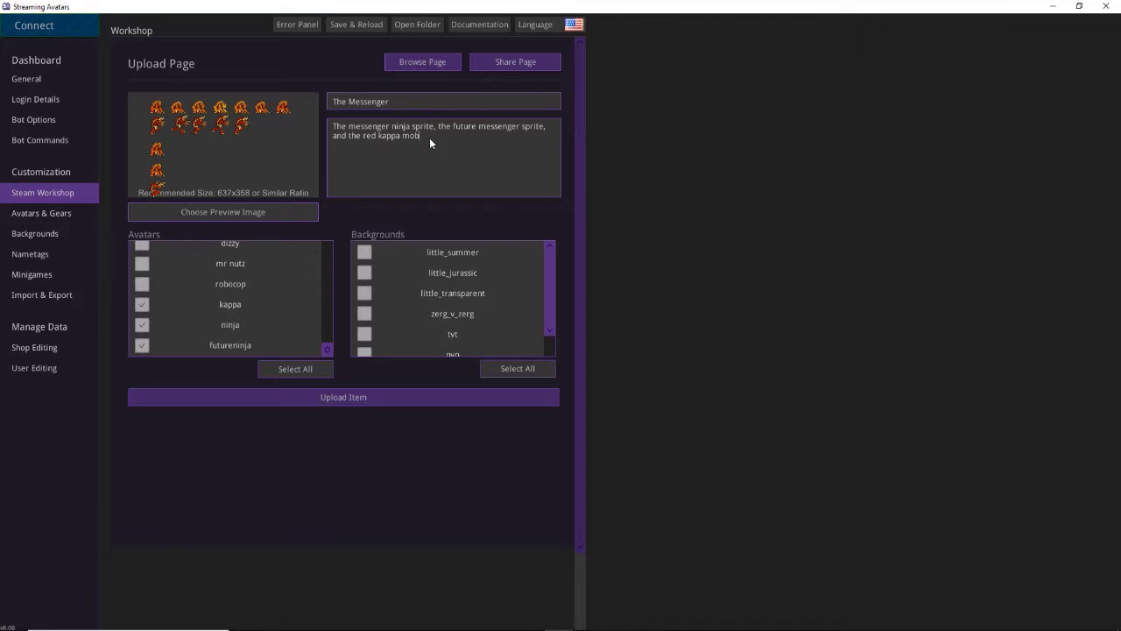
{"action": "type", "text": "sprite"}
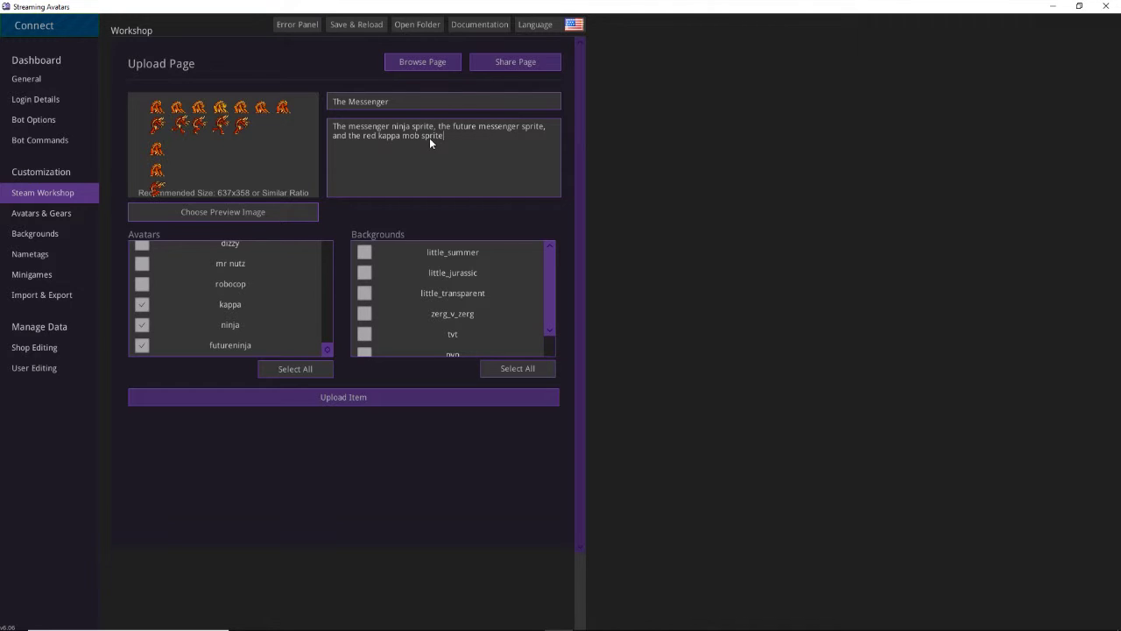
{"action": "type", "text": "."}
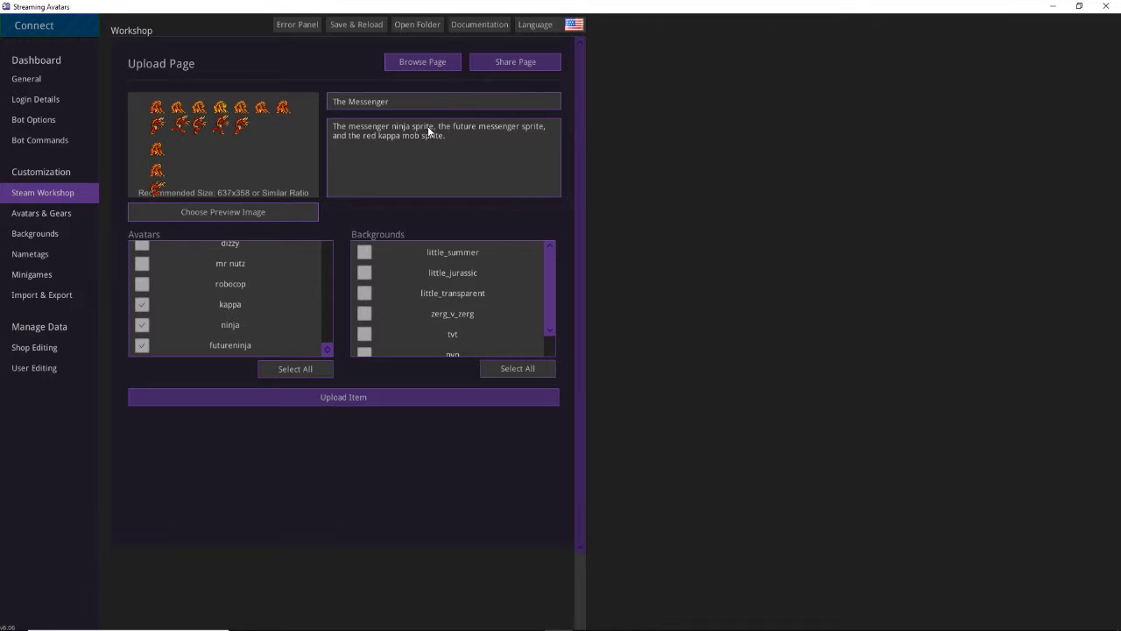
Step: Upload The Messenger package to the Workshop and dismiss the Success dialog
{"action": "left_click", "coordinate": [343, 397]}
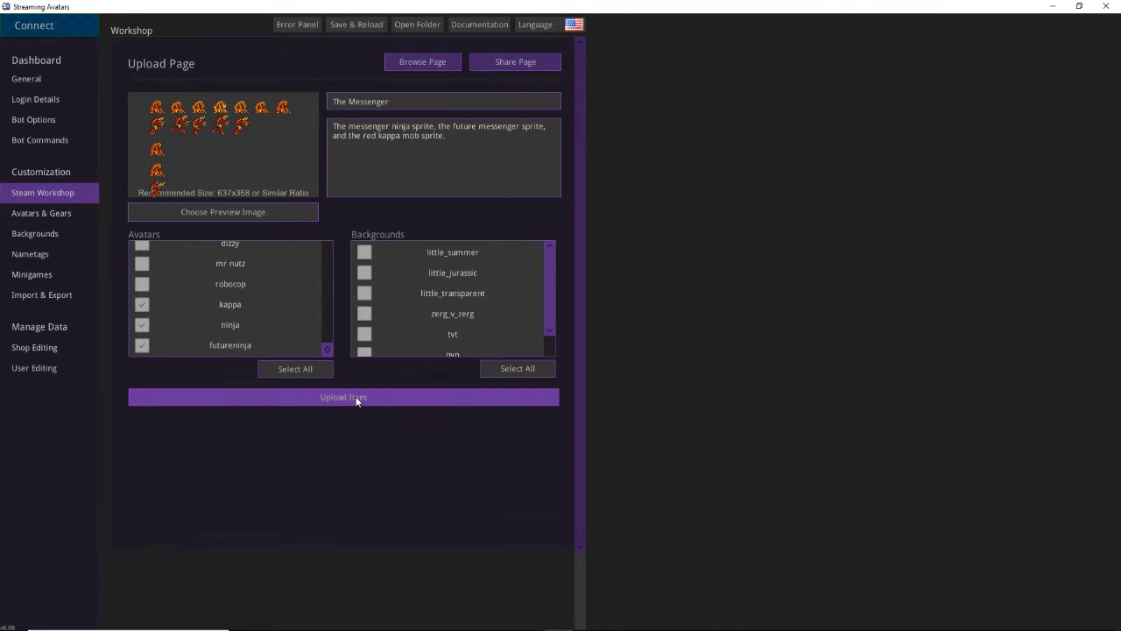
{"action": "left_click", "coordinate": [343, 396]}
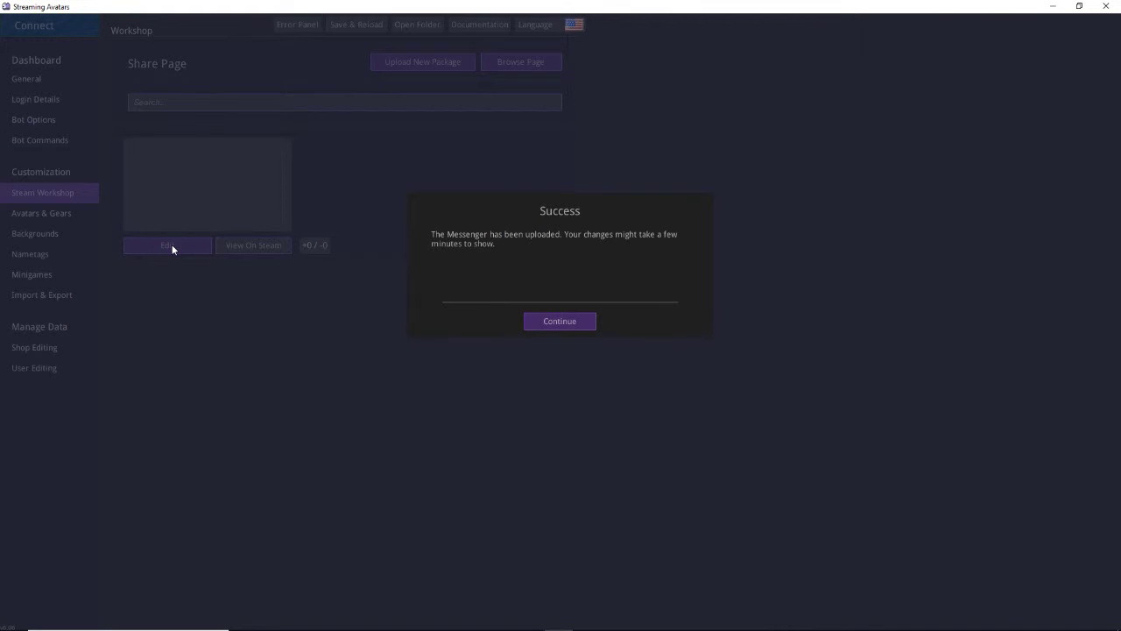
{"action": "mouse_move", "coordinate": [220, 258]}
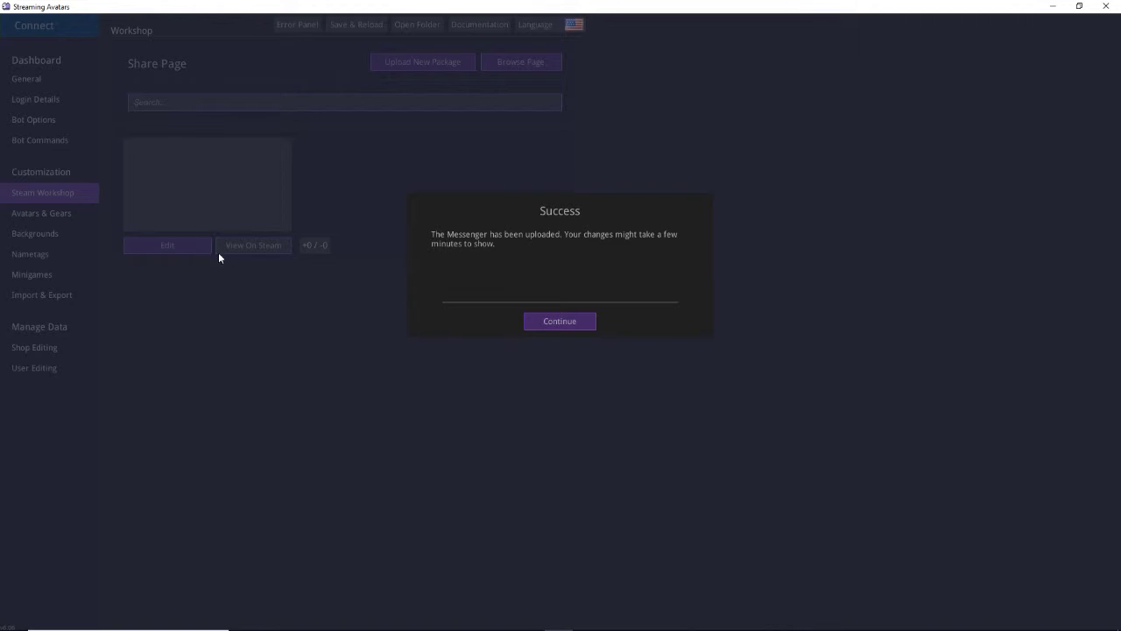
{"action": "left_click", "coordinate": [559, 321]}
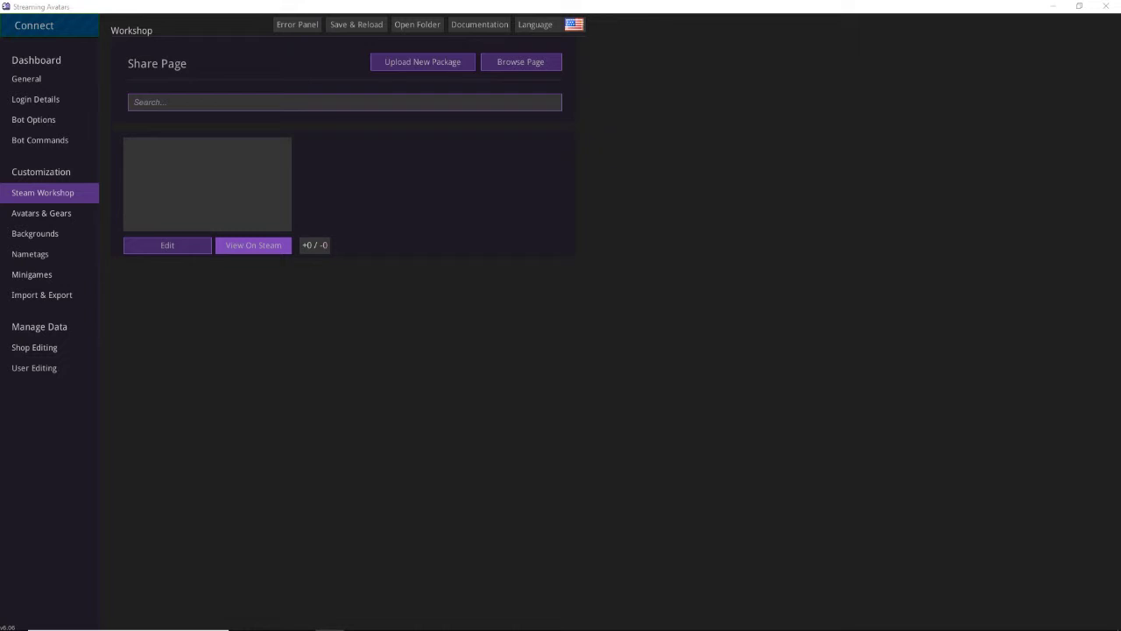
Step: Open The Messenger's Steam Workshop item page and scroll through it
{"action": "left_click", "coordinate": [253, 244]}
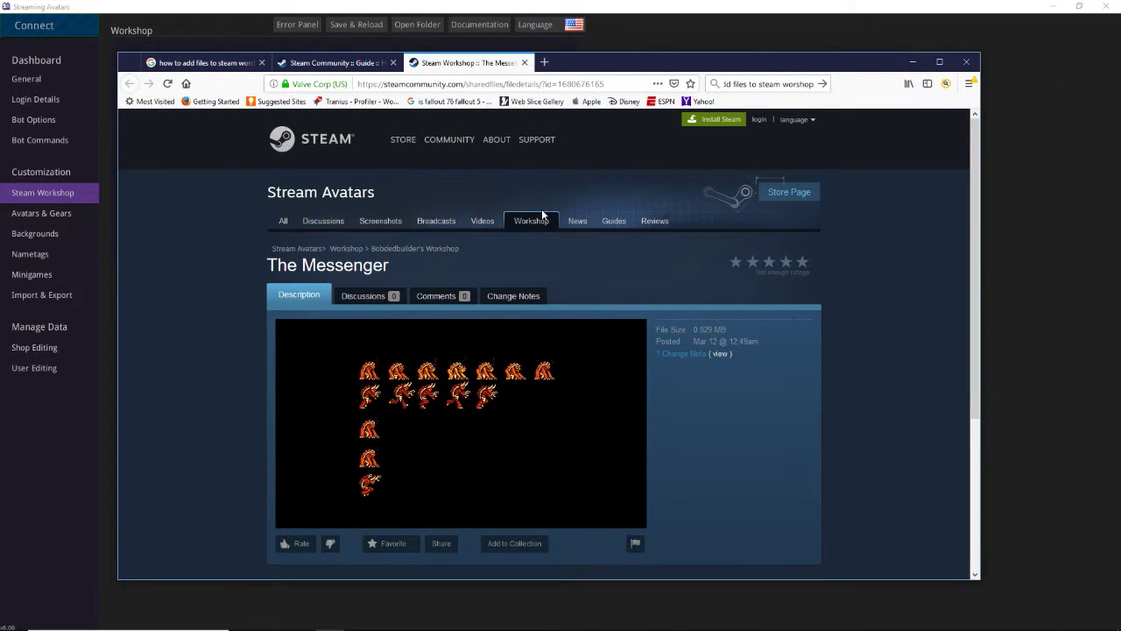
{"action": "scroll", "scroll_direction": "down", "scroll_amount": 3}
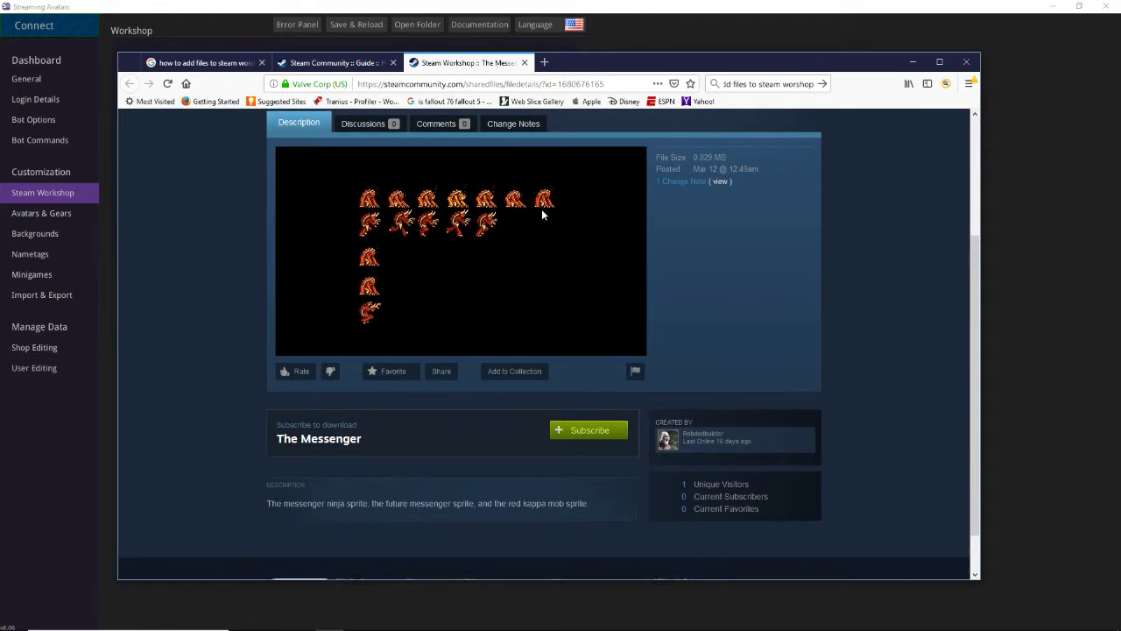
{"action": "scroll", "scroll_direction": "down", "scroll_amount": 3}
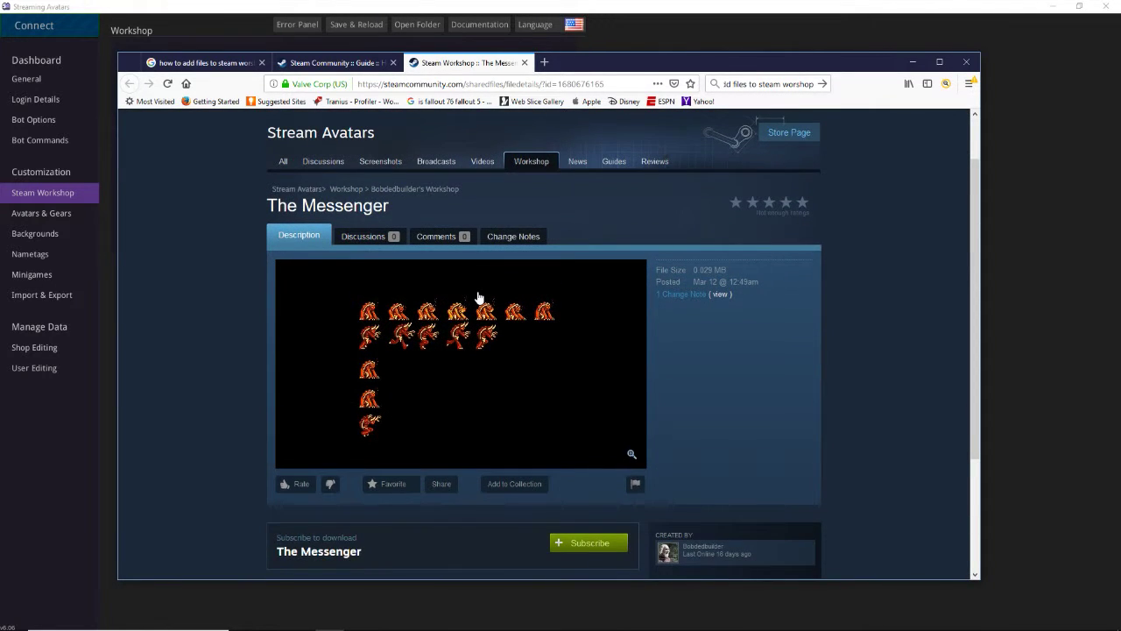
{"action": "scroll", "scroll_direction": "down", "scroll_amount": 3}
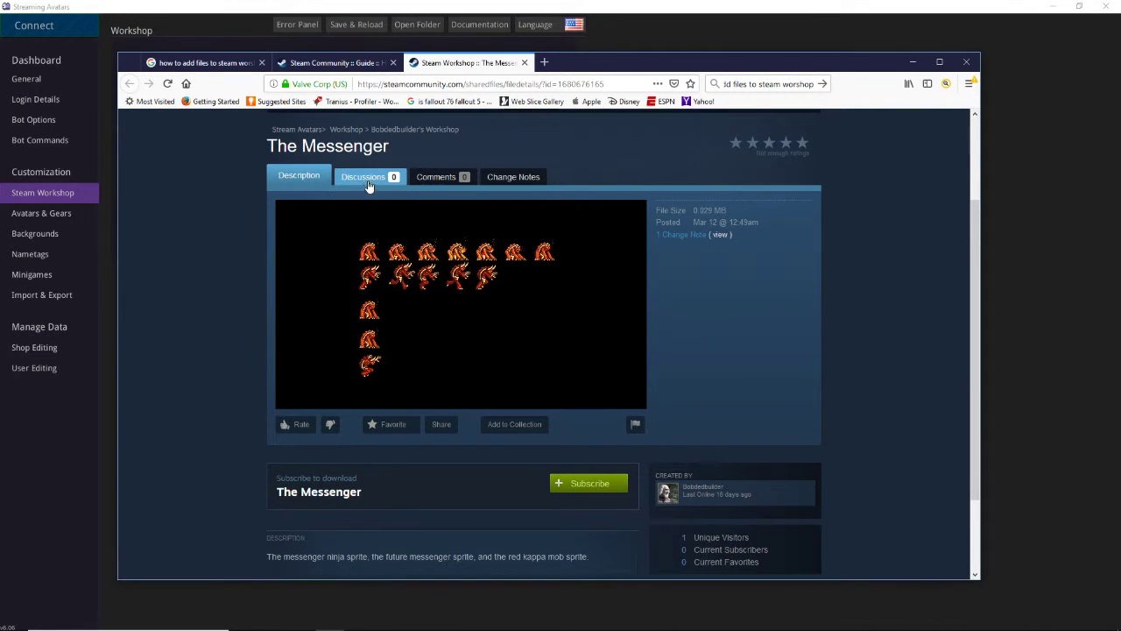
Step: Visit the Discussions, Comments and Change Notes sections, then return to the Description
{"action": "left_click", "coordinate": [362, 176]}
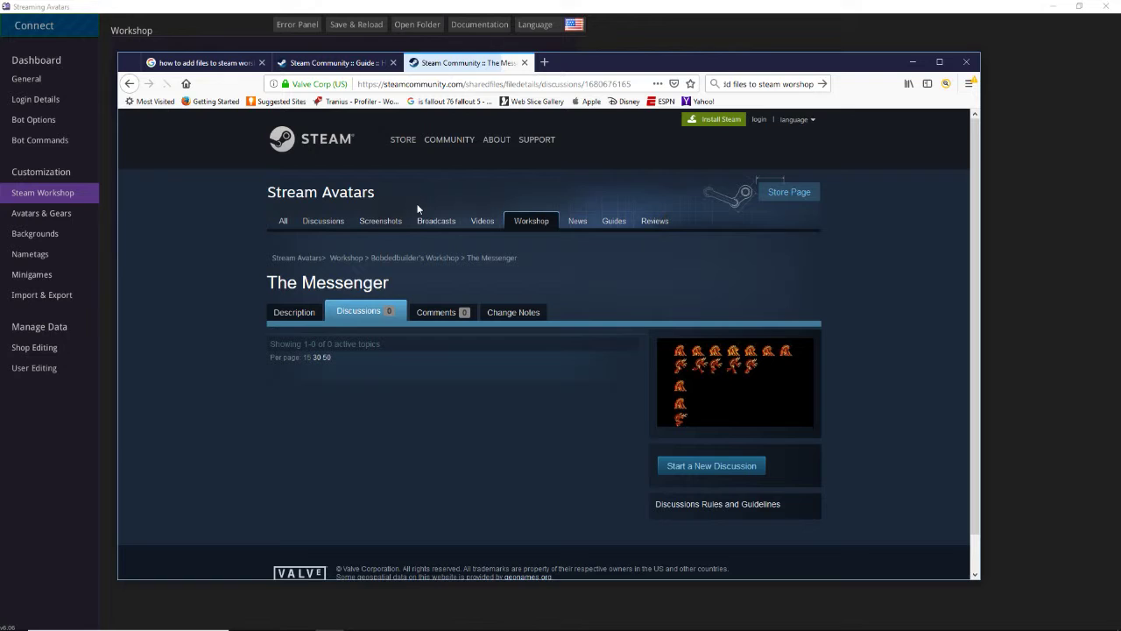
{"action": "left_click", "coordinate": [436, 312]}
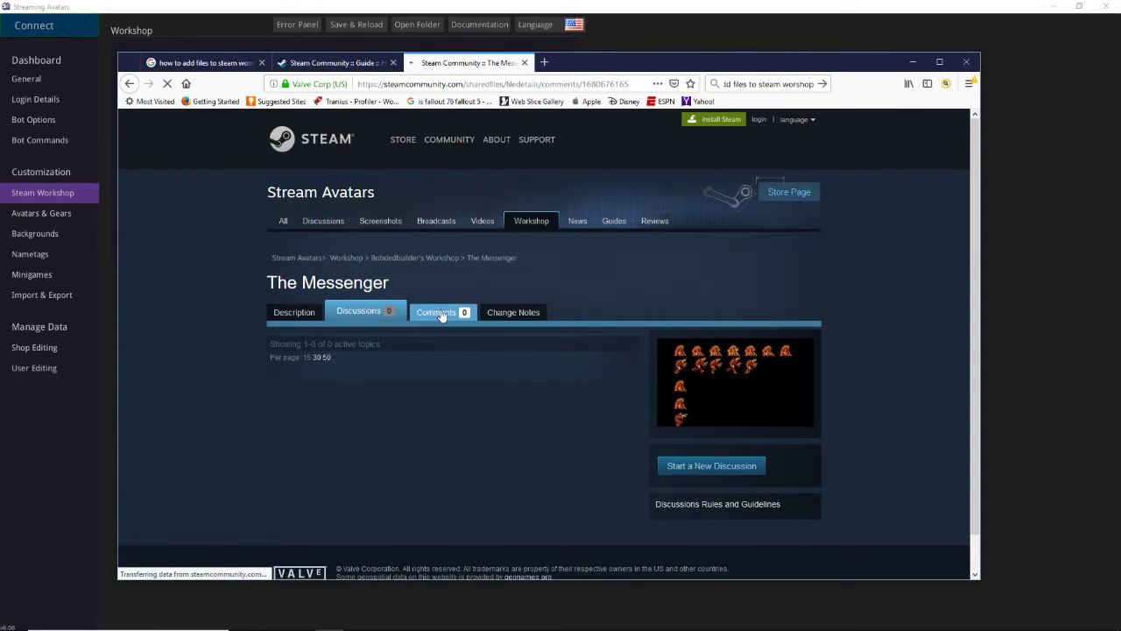
{"action": "left_click", "coordinate": [513, 311]}
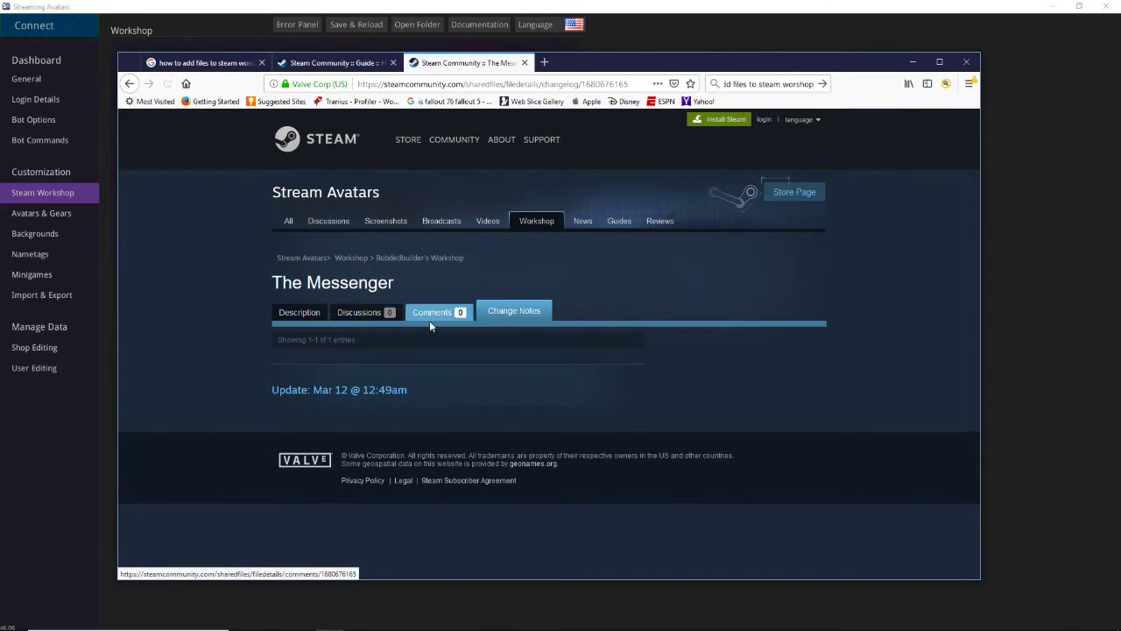
{"action": "left_click", "coordinate": [299, 312]}
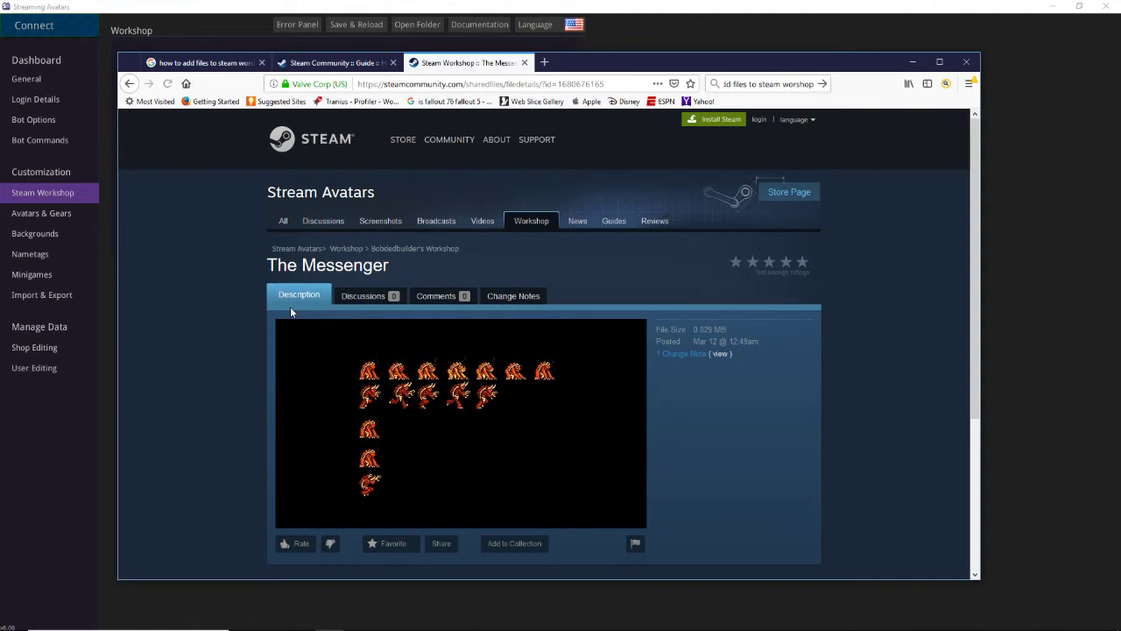
{"action": "scroll", "scroll_direction": "down", "scroll_amount": 3}
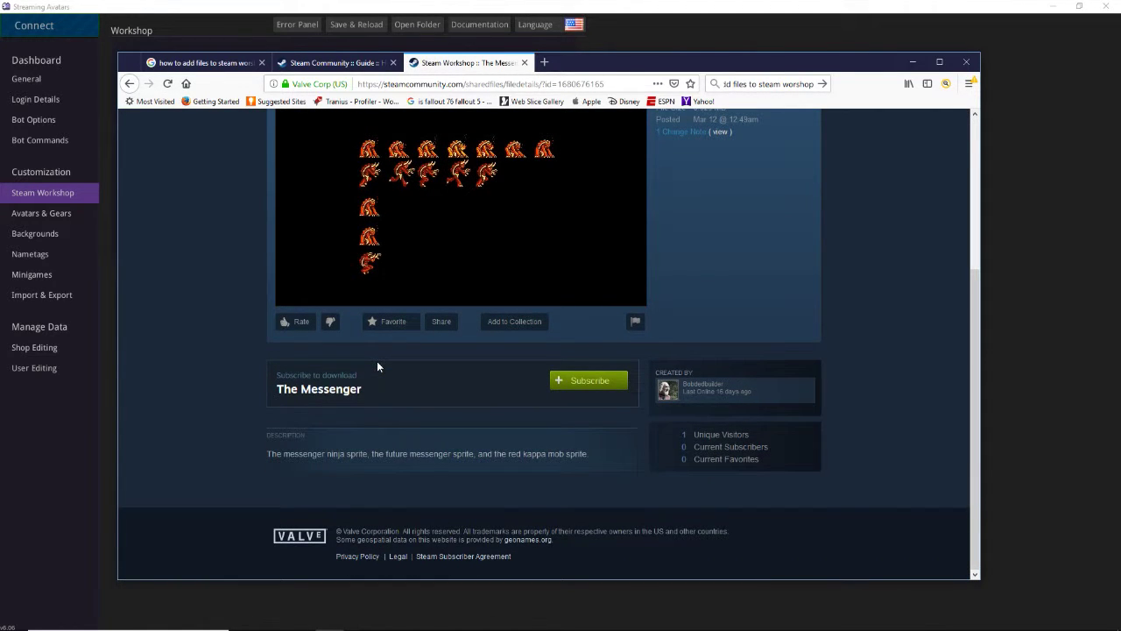
{"action": "mouse_move", "coordinate": [431, 452]}
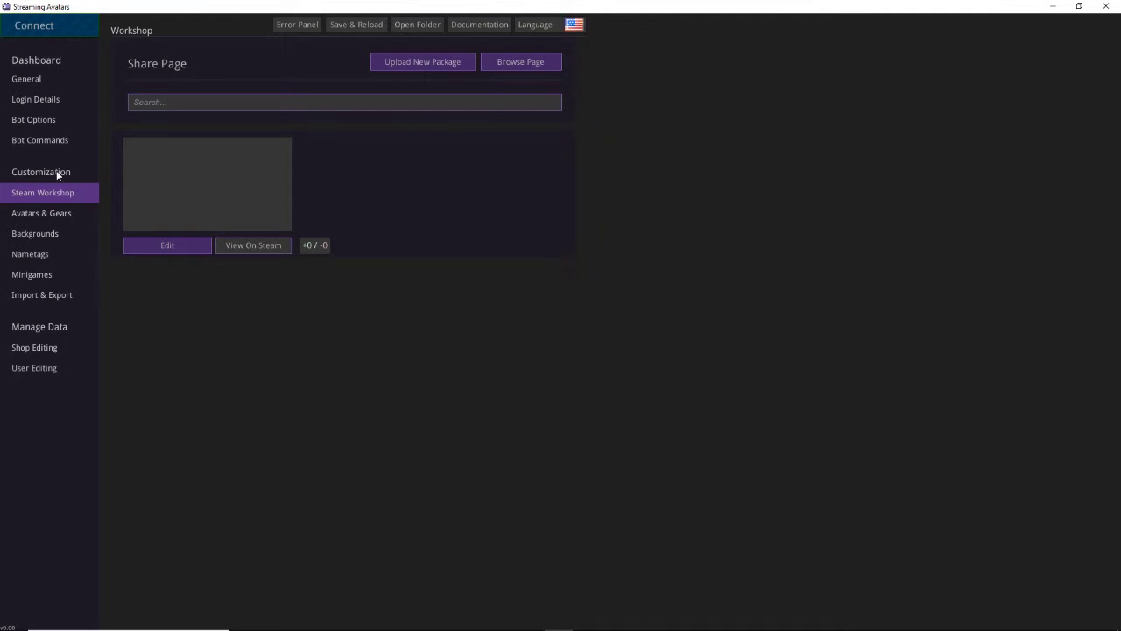
Step: On the Browse Page, search for 'The messenger' and then 'messenger'
{"action": "left_click", "coordinate": [520, 61]}
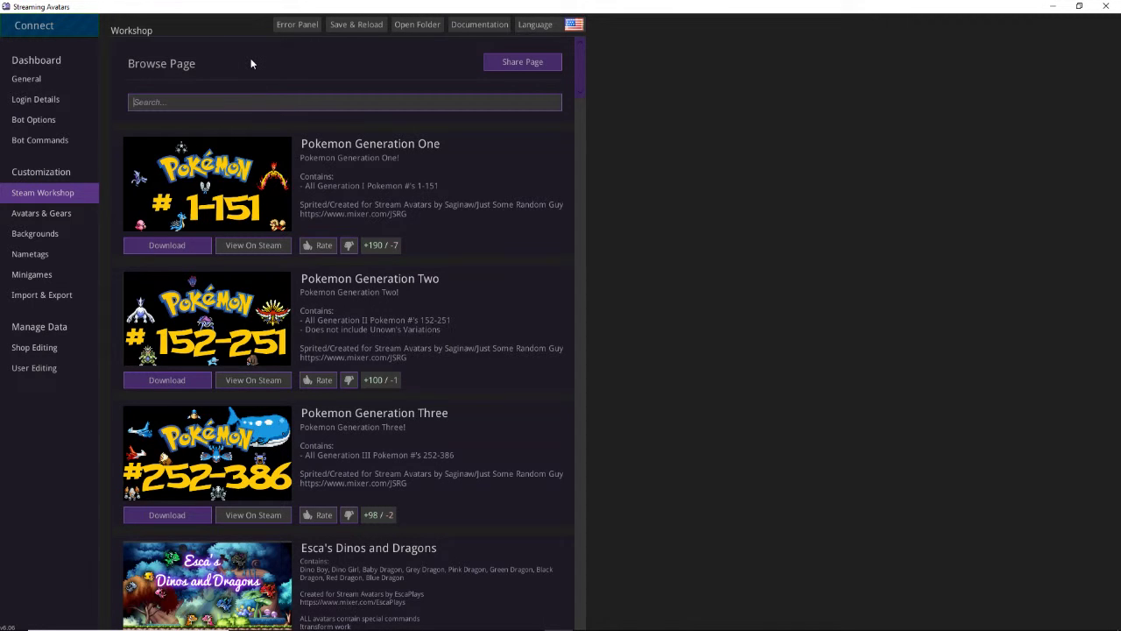
{"action": "type", "text": "The m"}
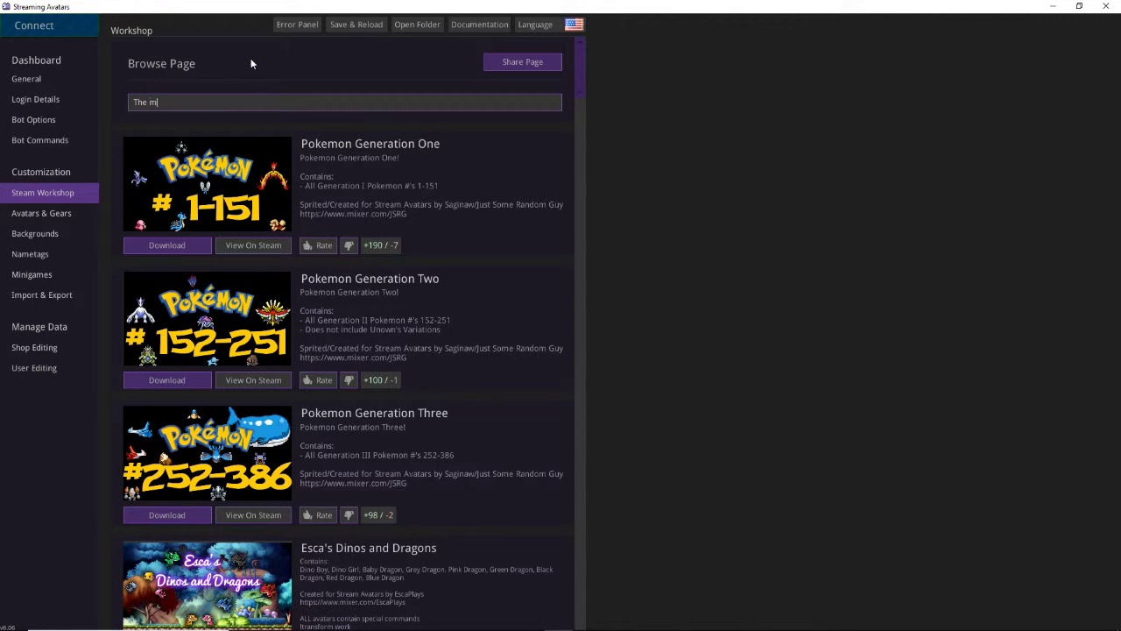
{"action": "type", "text": "essenger"}
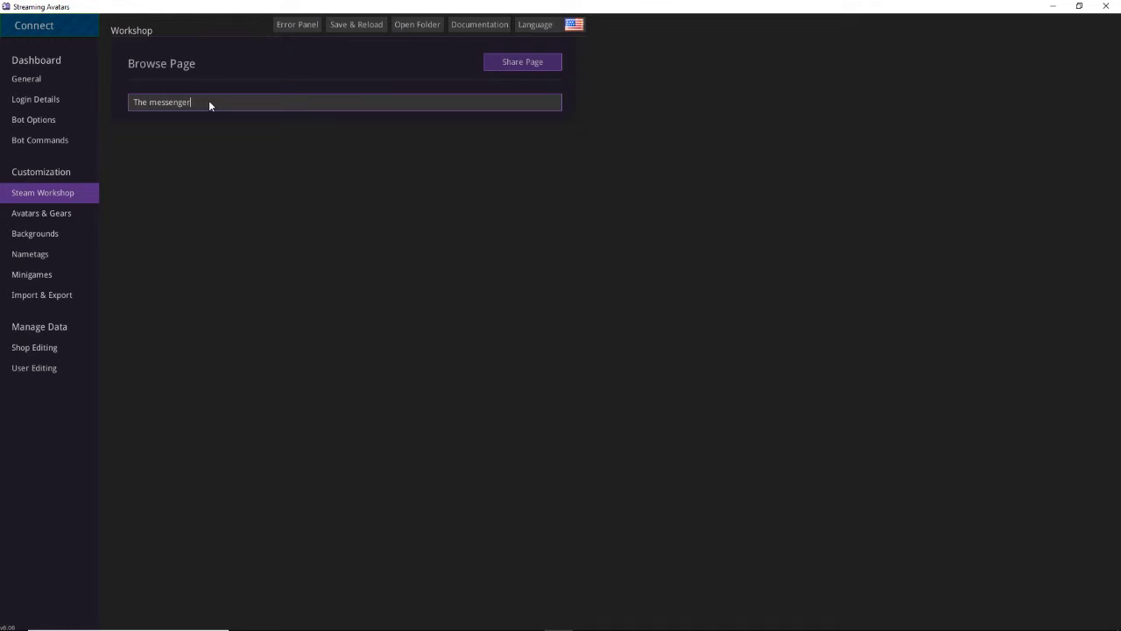
{"action": "type", "text": "mess"}
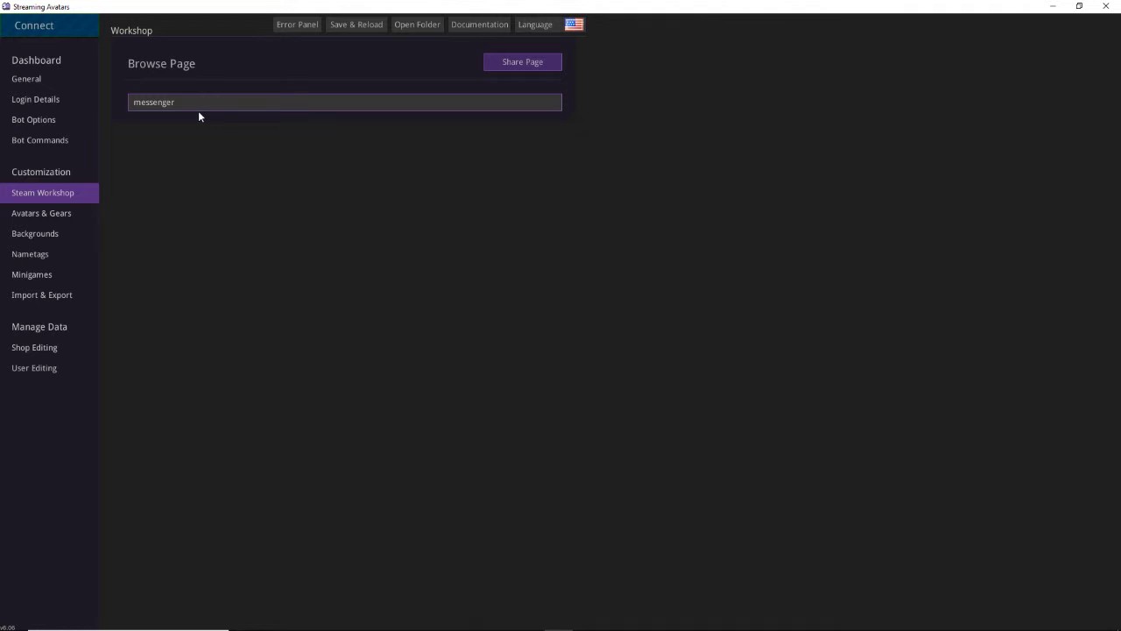
{"action": "mouse_move", "coordinate": [197, 102]}
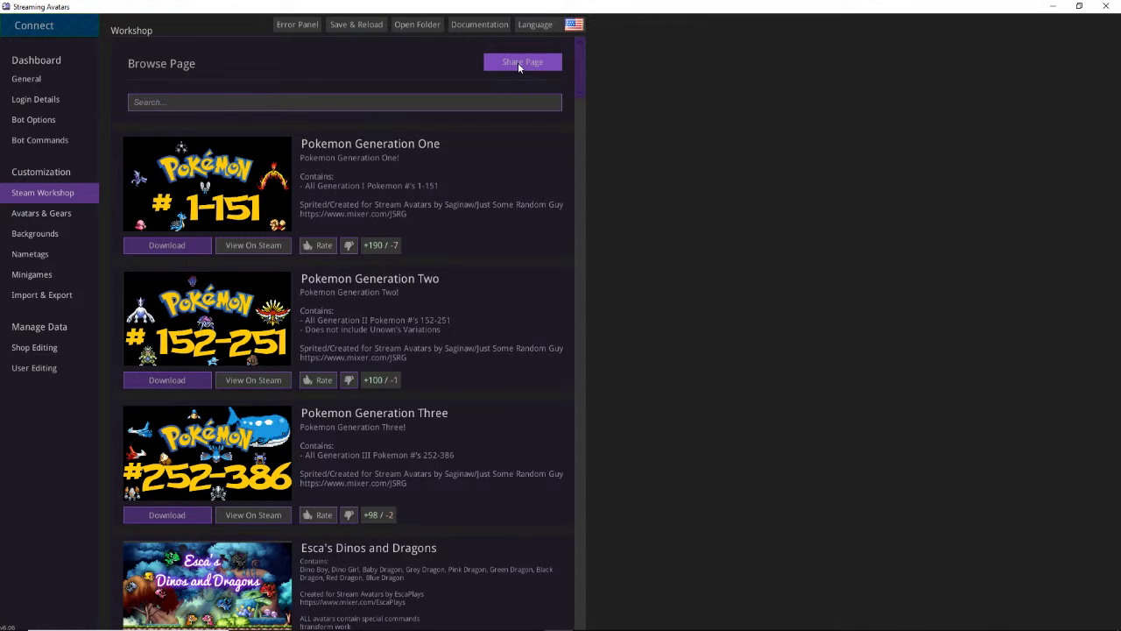
Step: Switch to the Share Page to see The Messenger listed
{"action": "left_click", "coordinate": [523, 62]}
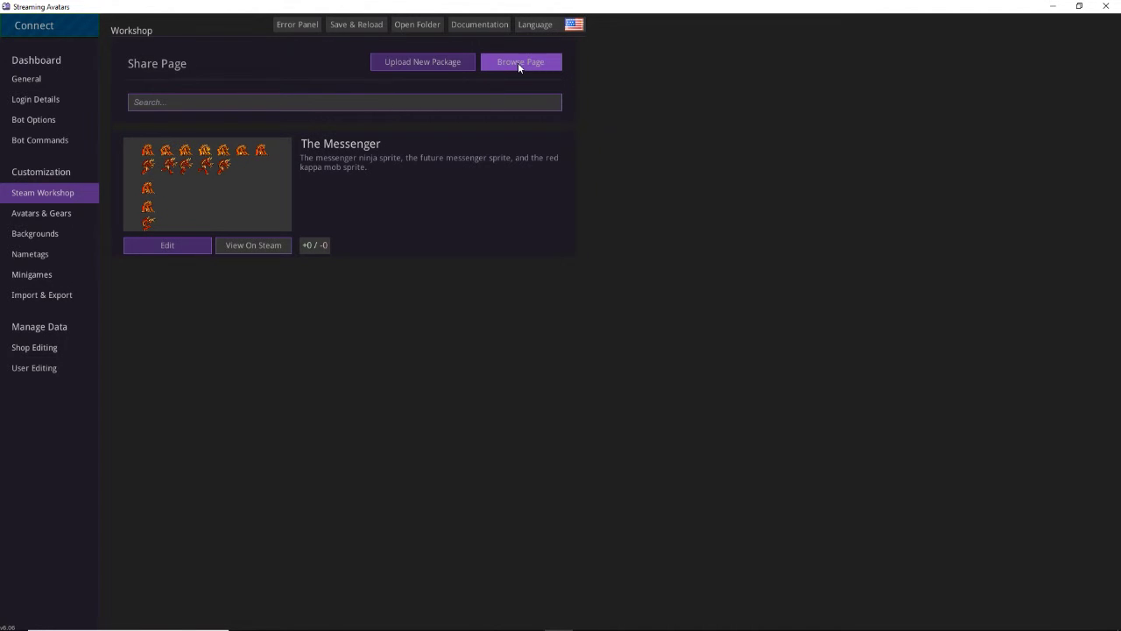
{"action": "mouse_move", "coordinate": [520, 61]}
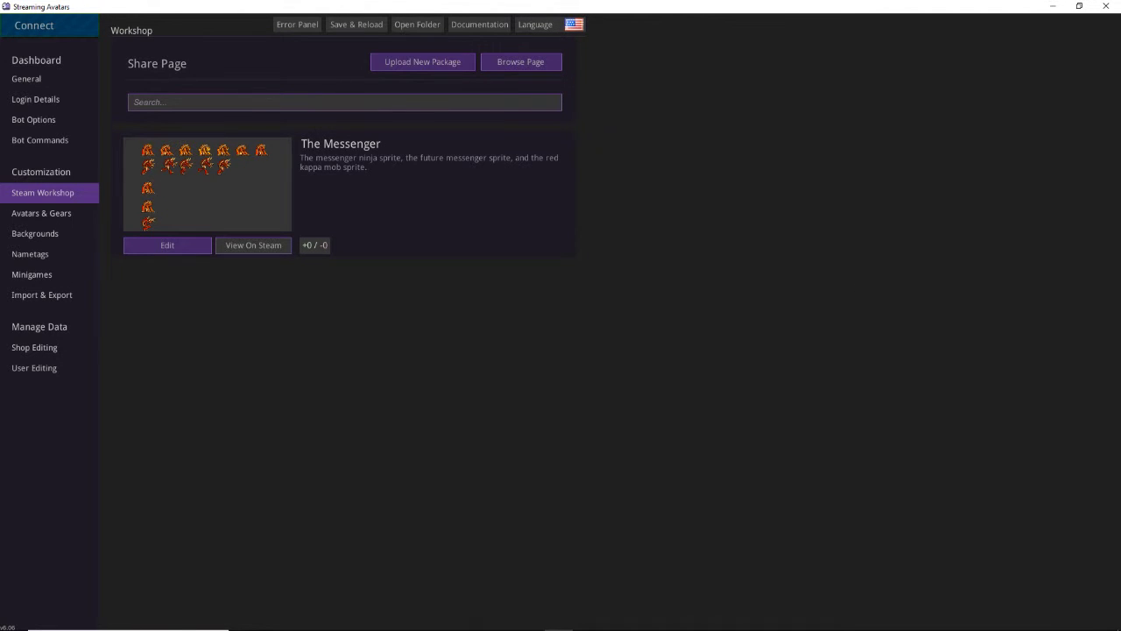
{"action": "left_click", "coordinate": [520, 61]}
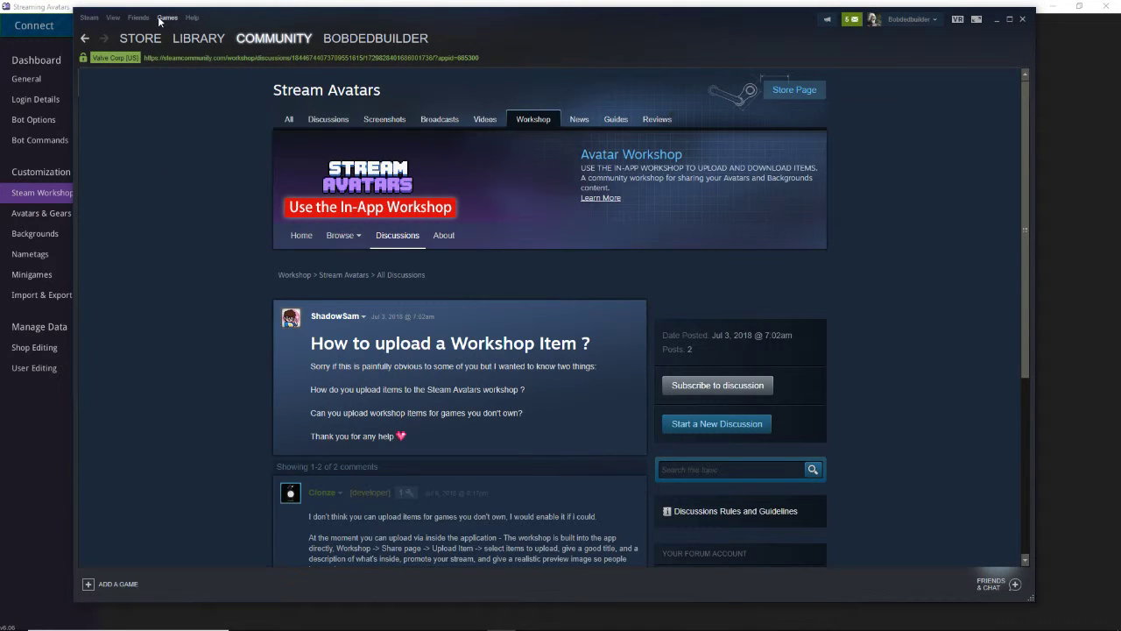
Step: Search the Workshop for 'stream' and open the Stream Avatars workshop page
{"action": "left_click", "coordinate": [167, 16]}
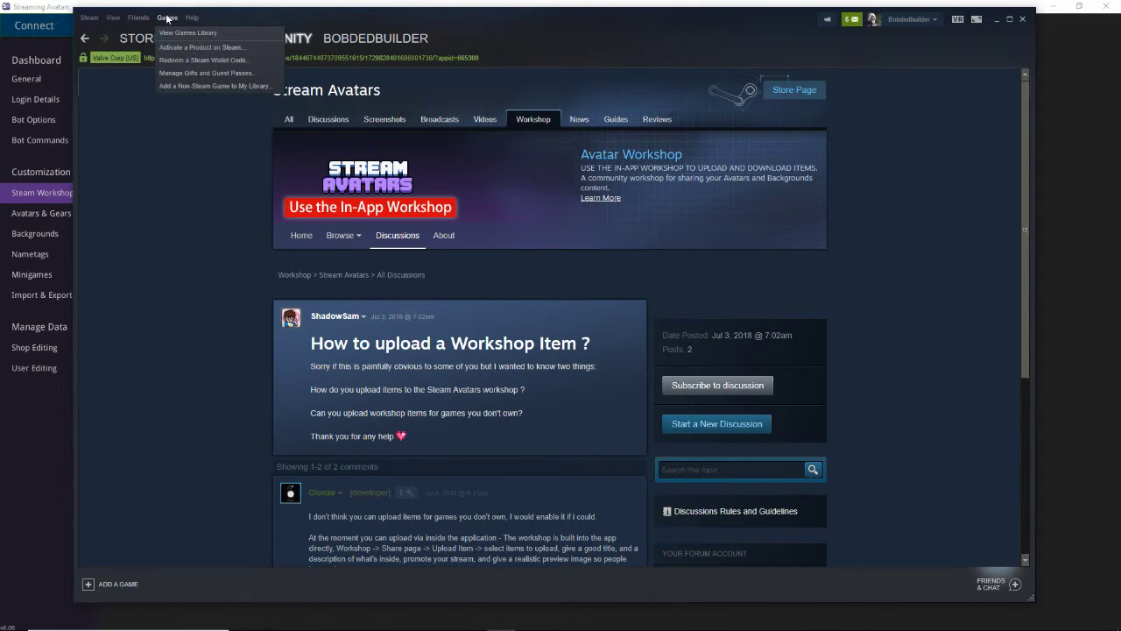
{"action": "left_click", "coordinate": [910, 19]}
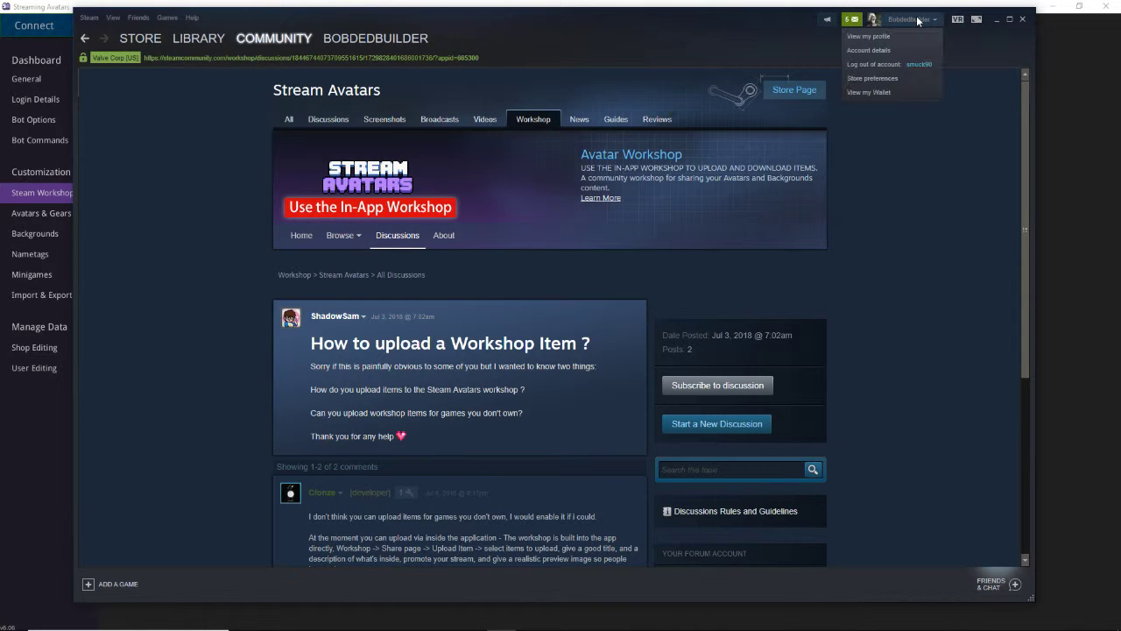
{"action": "left_click", "coordinate": [480, 41]}
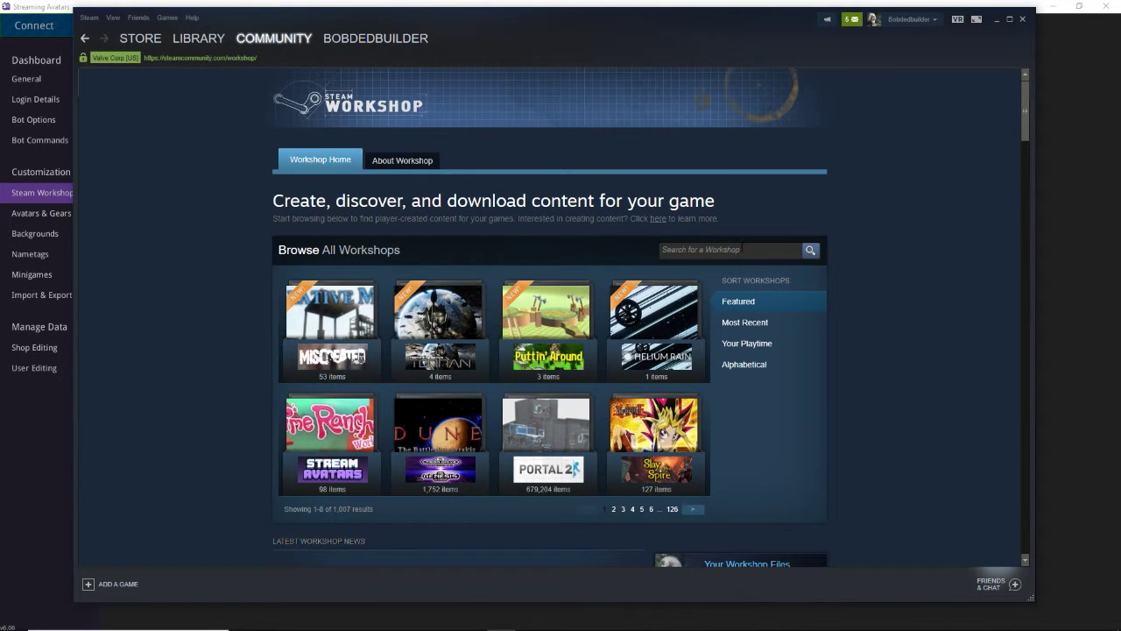
{"action": "type", "text": "stream av"}
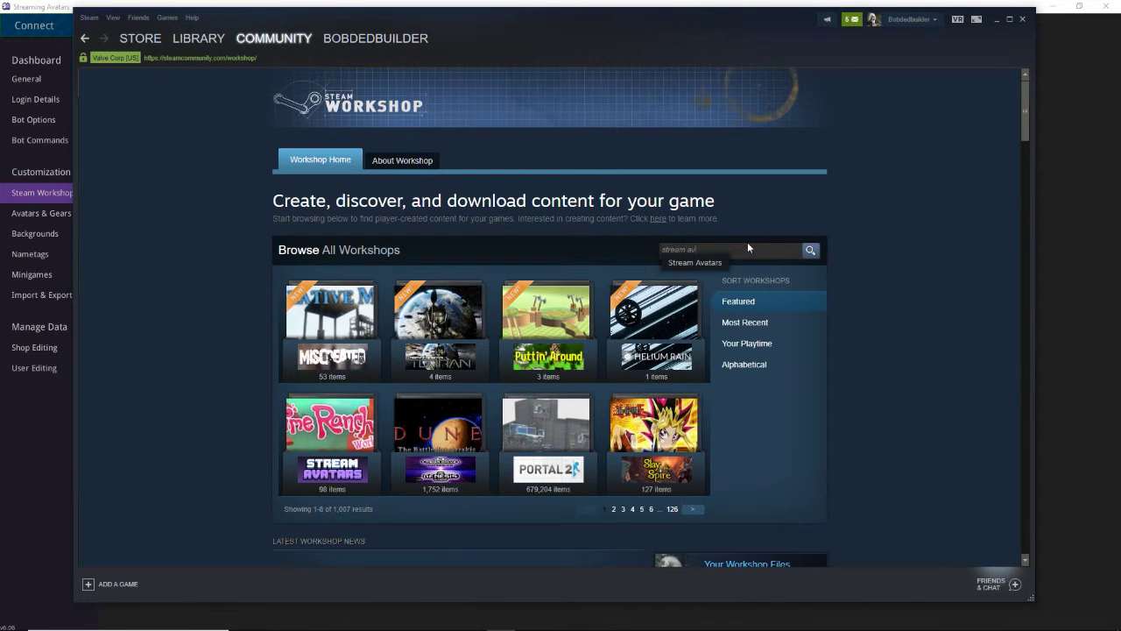
{"action": "left_click", "coordinate": [695, 263]}
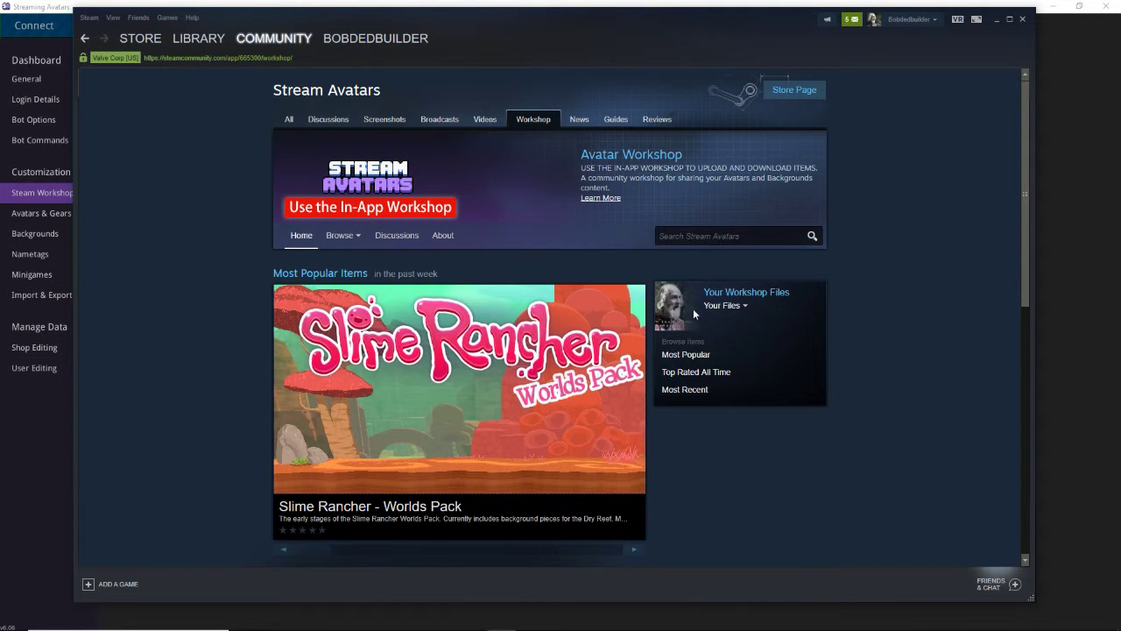
{"action": "left_click", "coordinate": [725, 305]}
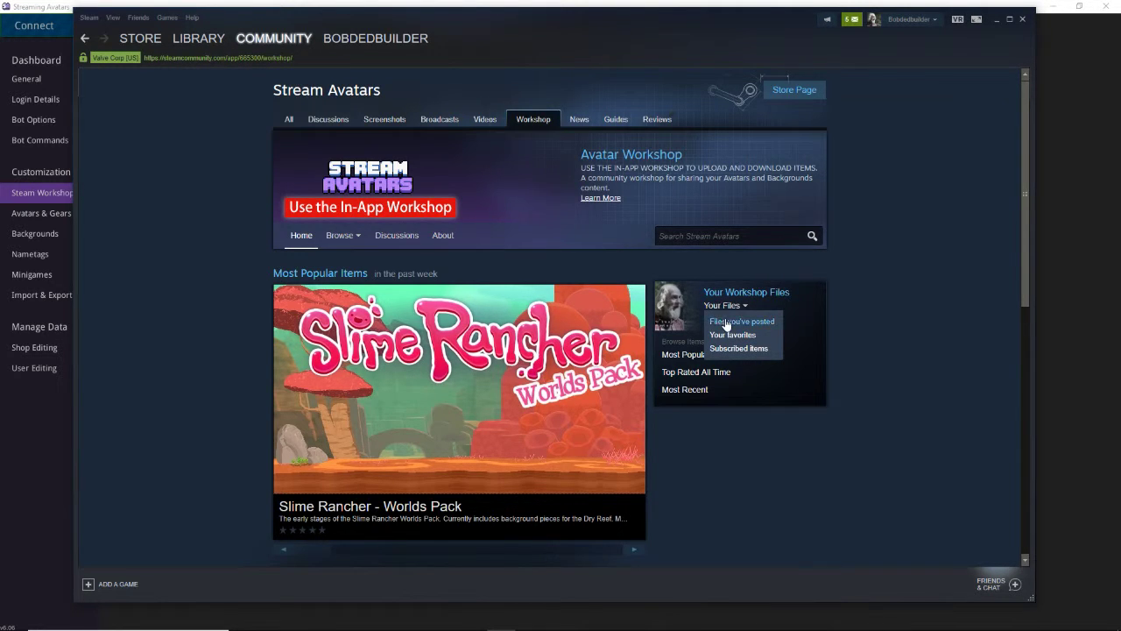
{"action": "left_click", "coordinate": [741, 321]}
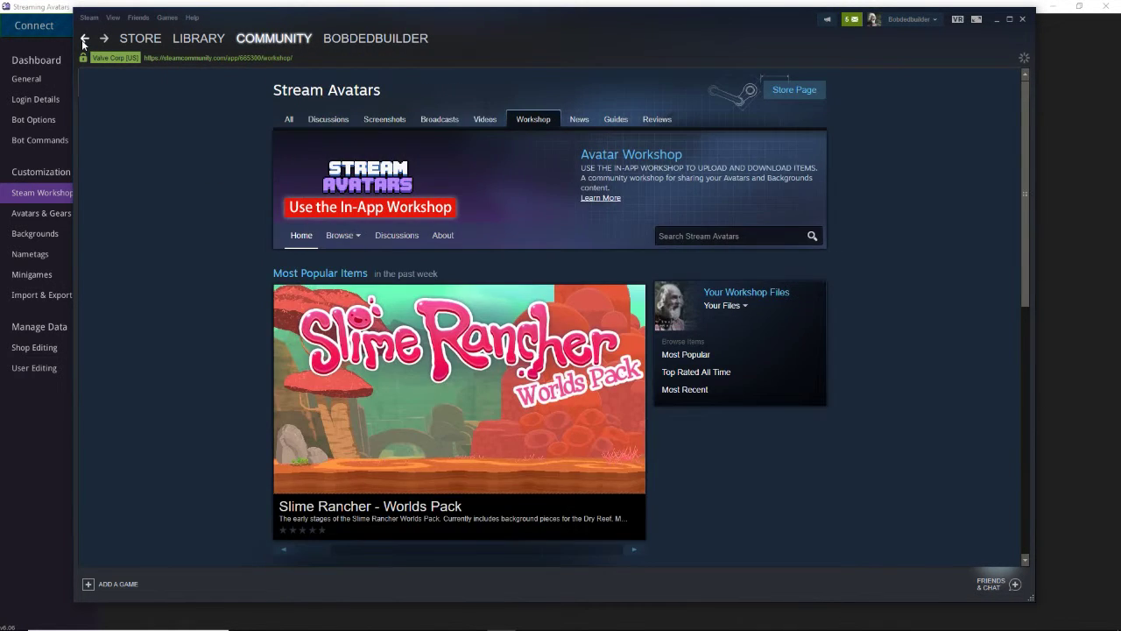
Step: Open the full list of 98 Stream Avatars items and browse the first page
{"action": "scroll", "scroll_direction": "down", "scroll_amount": 3}
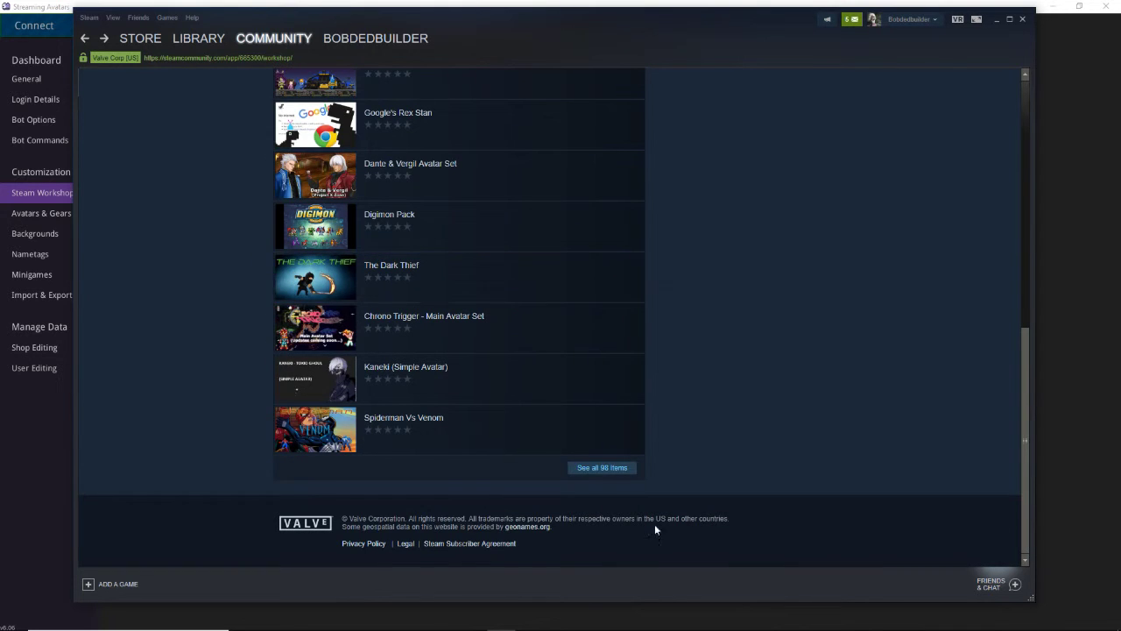
{"action": "left_click", "coordinate": [602, 467]}
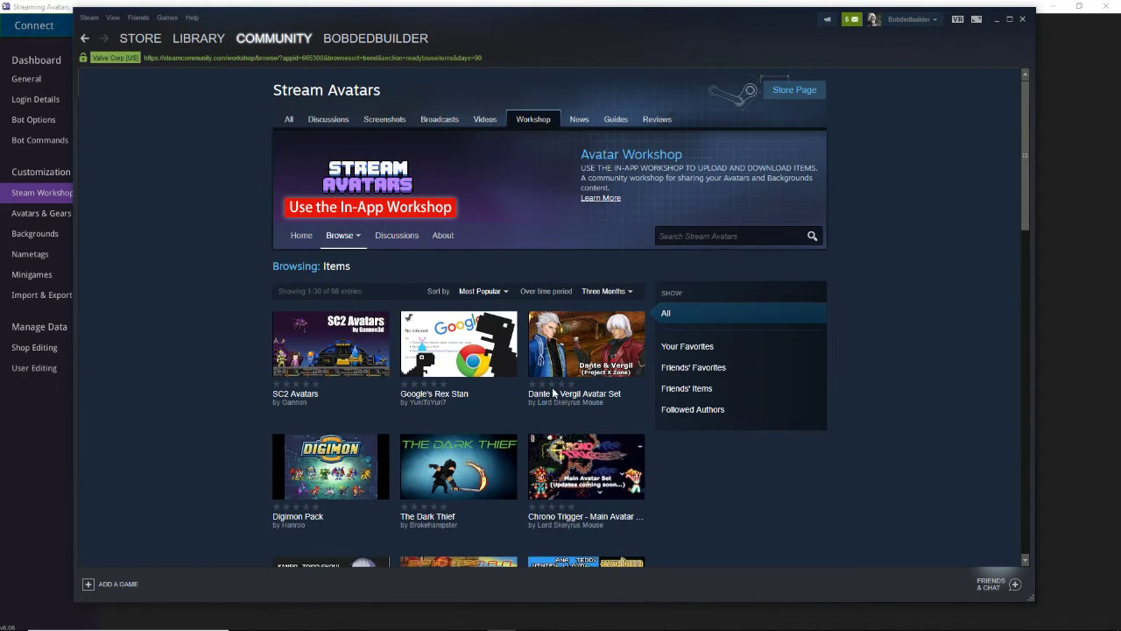
{"action": "scroll", "scroll_direction": "down", "scroll_amount": 3}
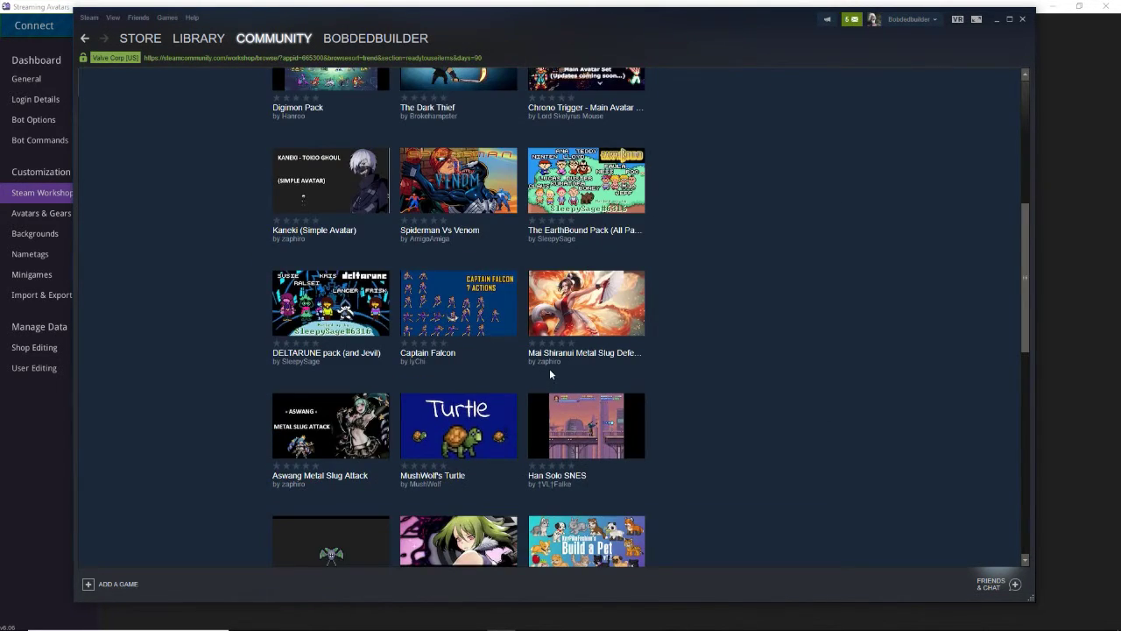
{"action": "scroll", "scroll_direction": "down", "scroll_amount": 3}
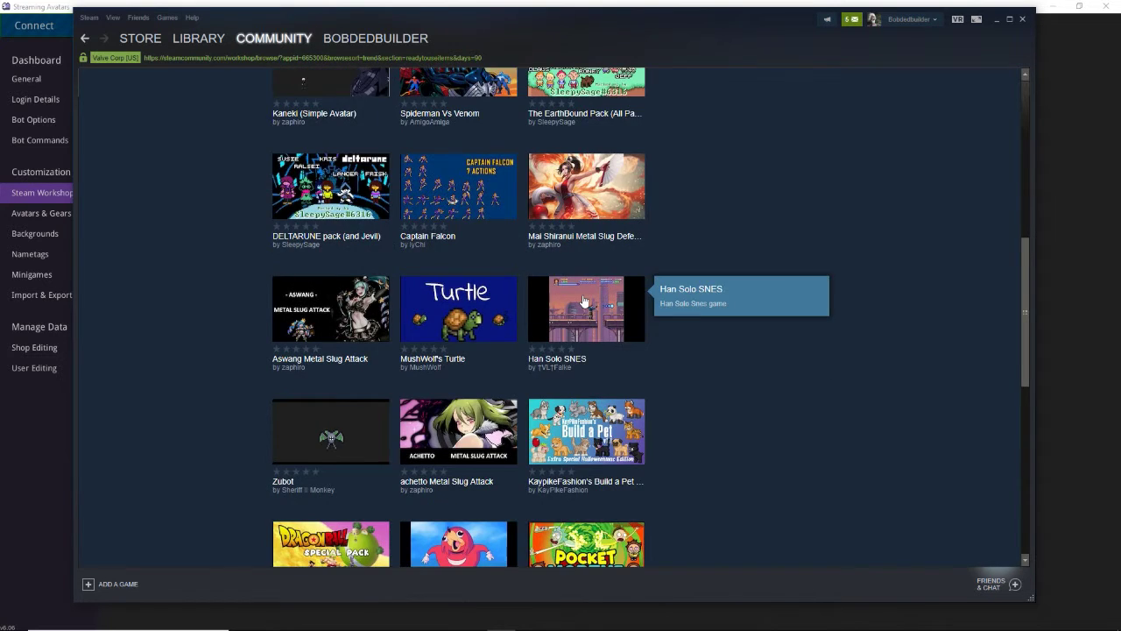
{"action": "scroll", "scroll_direction": "down", "scroll_amount": 3}
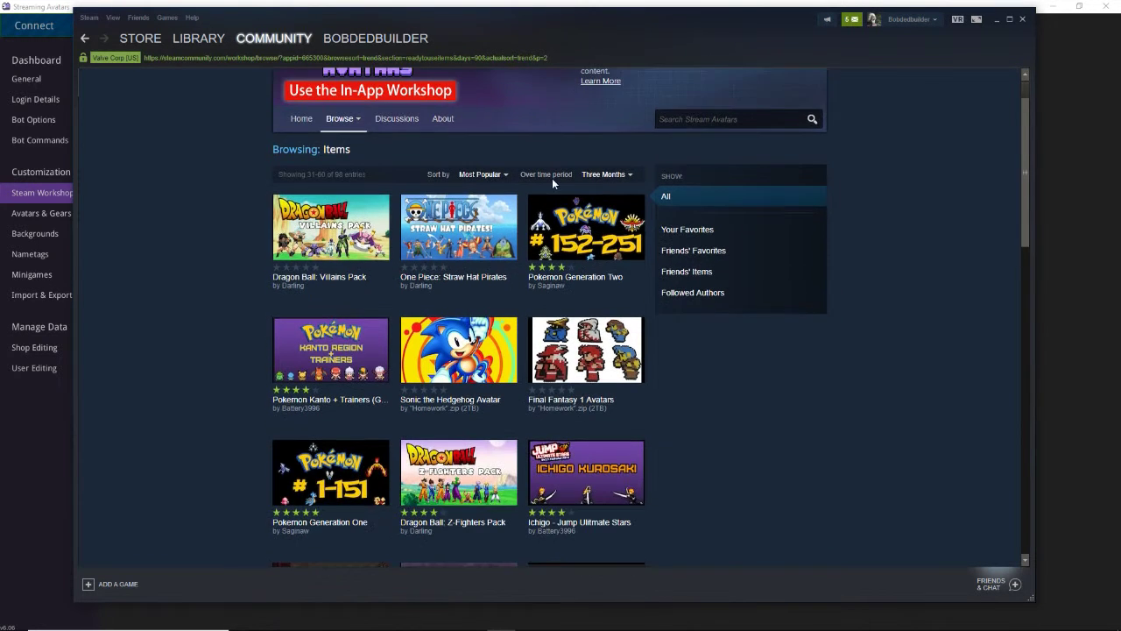
{"action": "scroll", "scroll_direction": "down", "scroll_amount": 3}
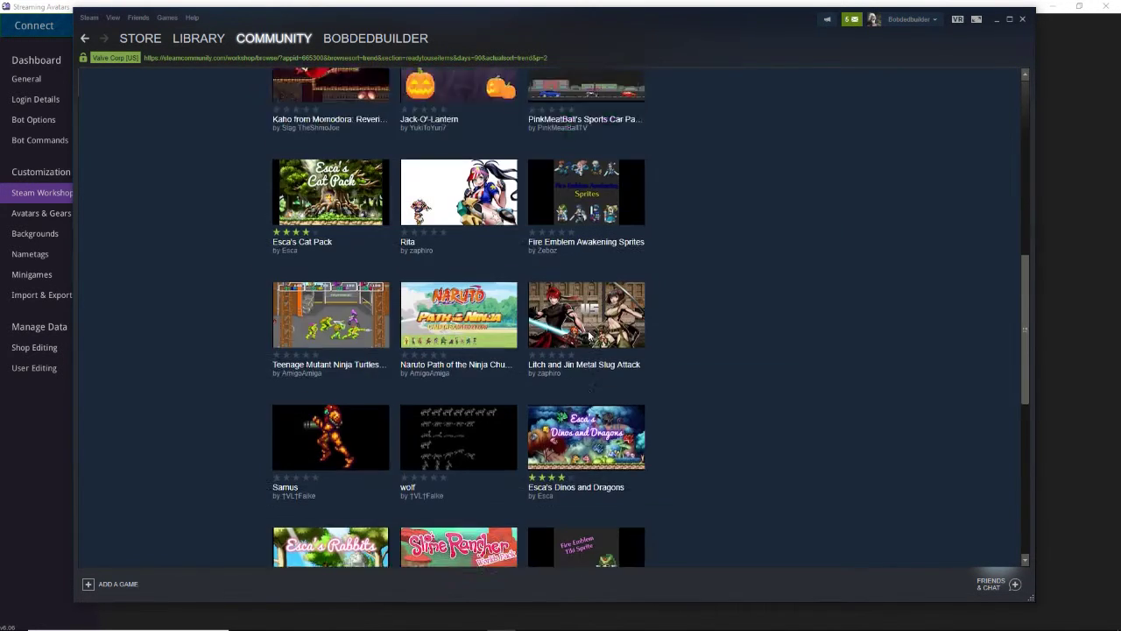
{"action": "scroll", "scroll_direction": "down", "scroll_amount": 3}
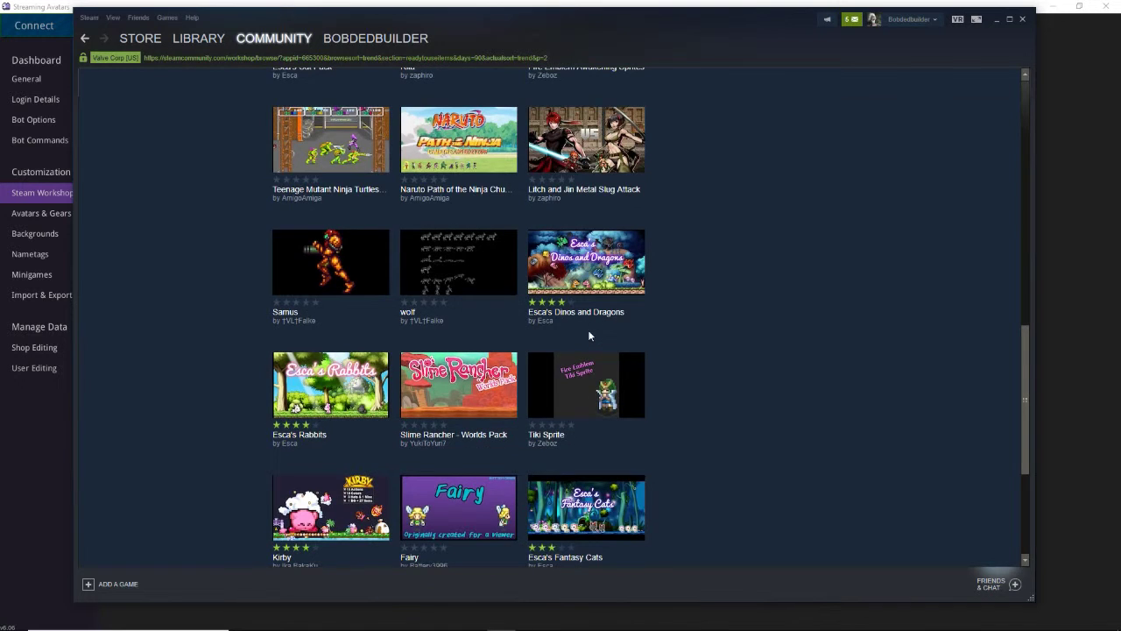
{"action": "scroll", "scroll_direction": "down", "scroll_amount": 3}
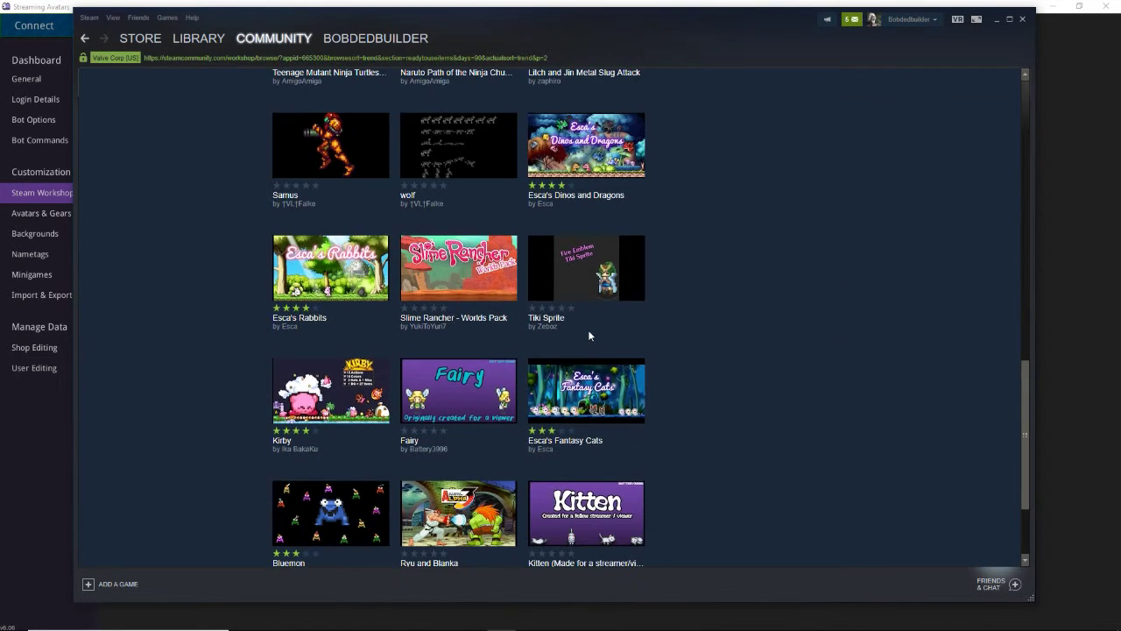
{"action": "scroll", "scroll_direction": "down", "scroll_amount": 3}
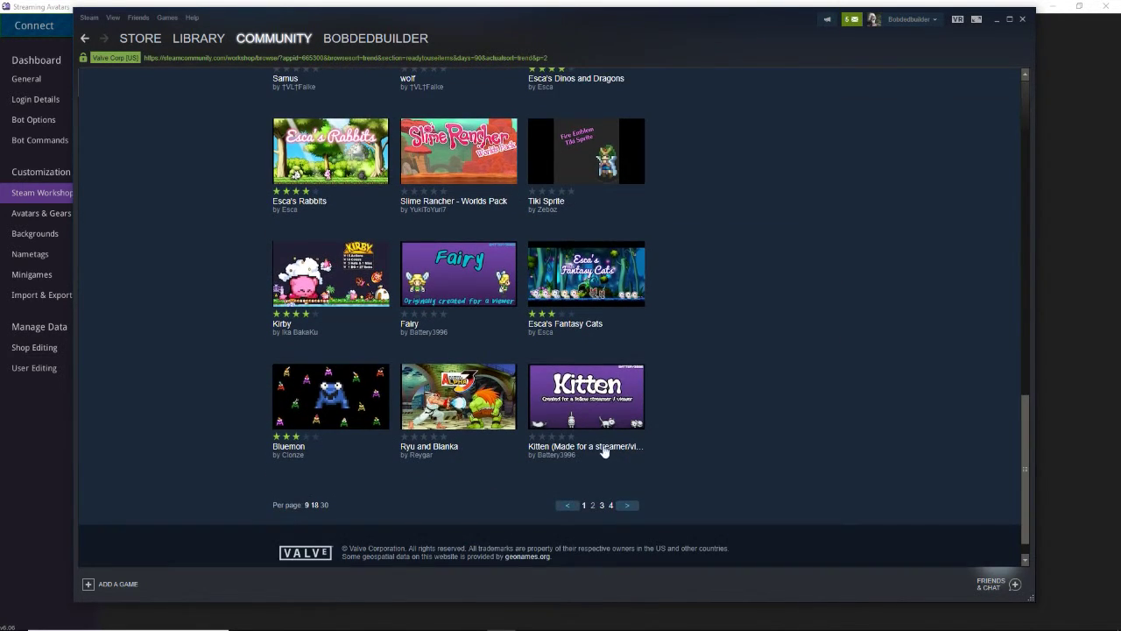
{"action": "left_click", "coordinate": [627, 504]}
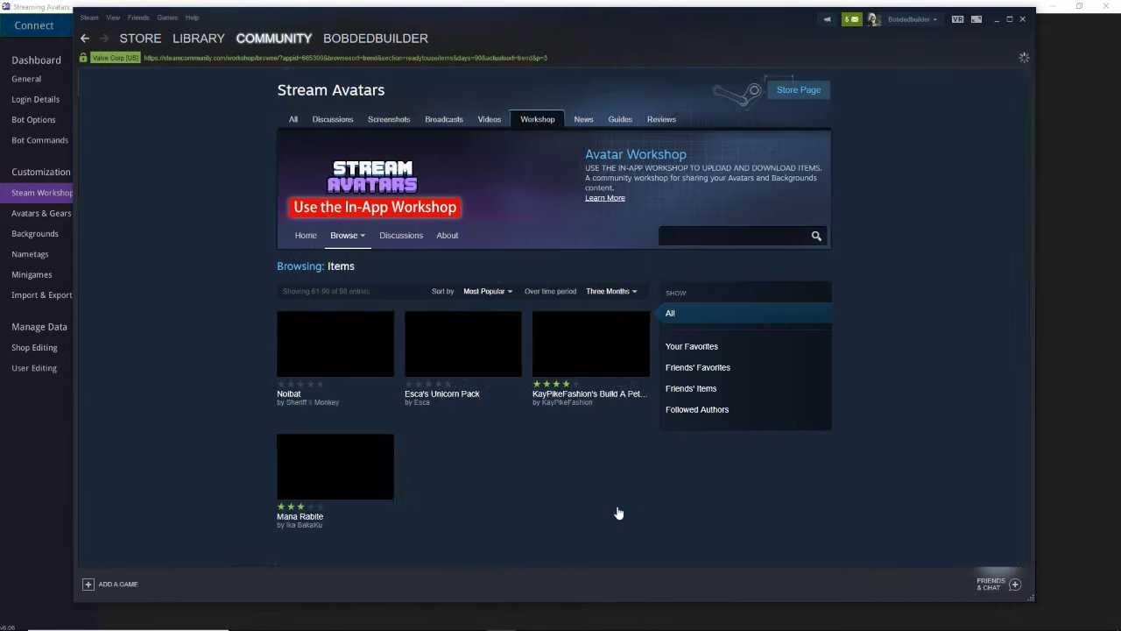
Step: Browse the next page, then jump to the last page showing items 91–98
{"action": "scroll", "scroll_direction": "down", "scroll_amount": 3}
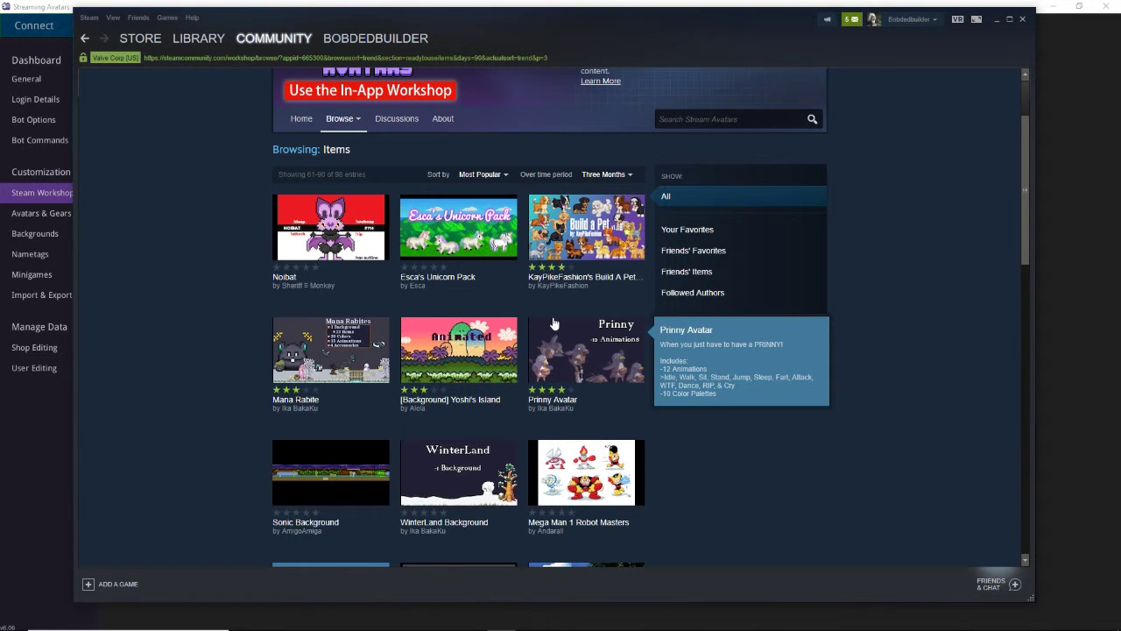
{"action": "scroll", "scroll_direction": "down", "scroll_amount": 3}
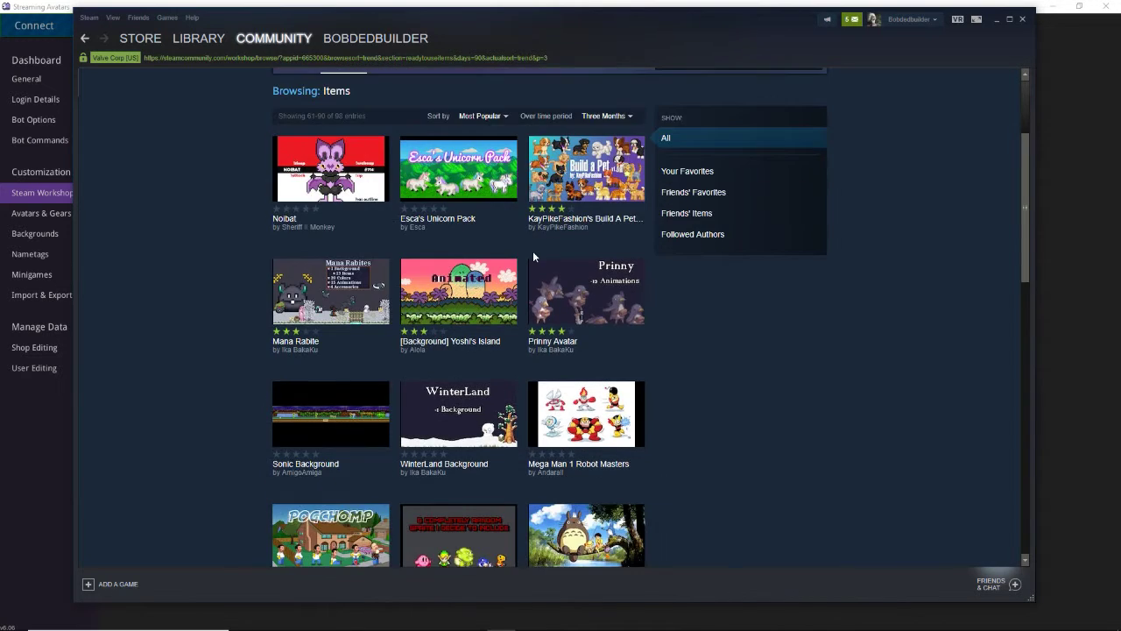
{"action": "scroll", "scroll_direction": "down", "scroll_amount": 3}
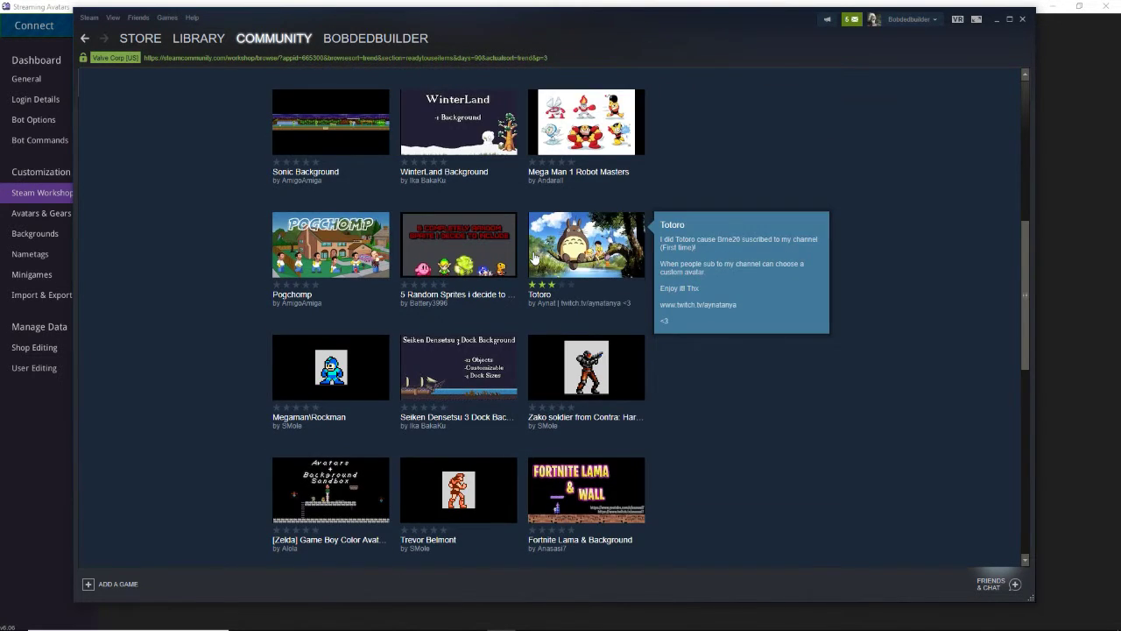
{"action": "mouse_move", "coordinate": [573, 313]}
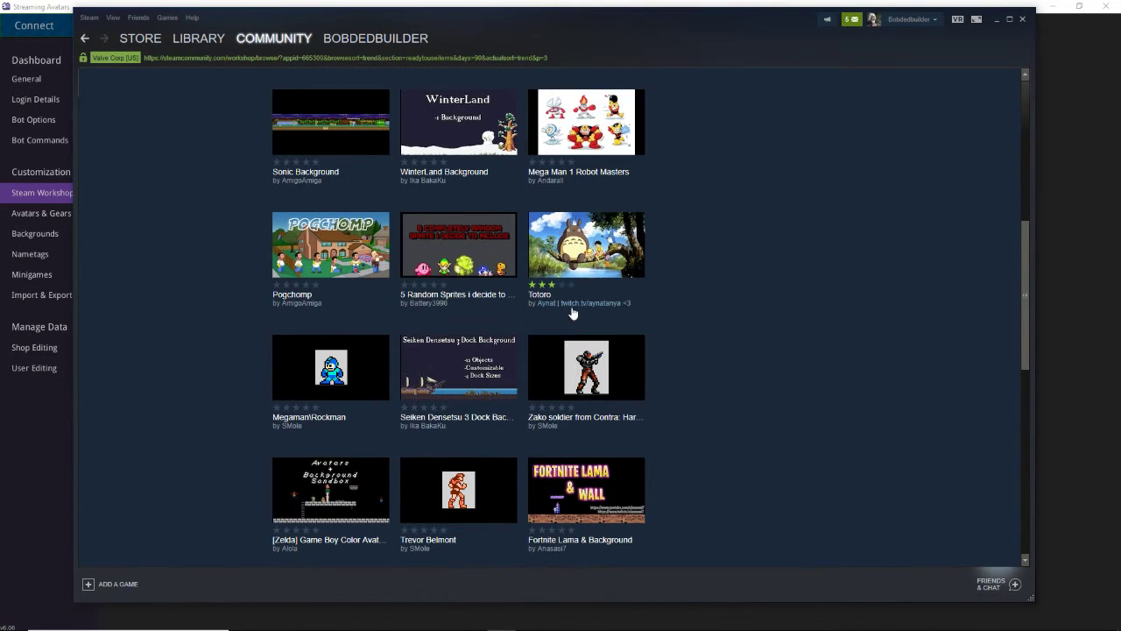
{"action": "scroll", "scroll_direction": "down", "scroll_amount": 3}
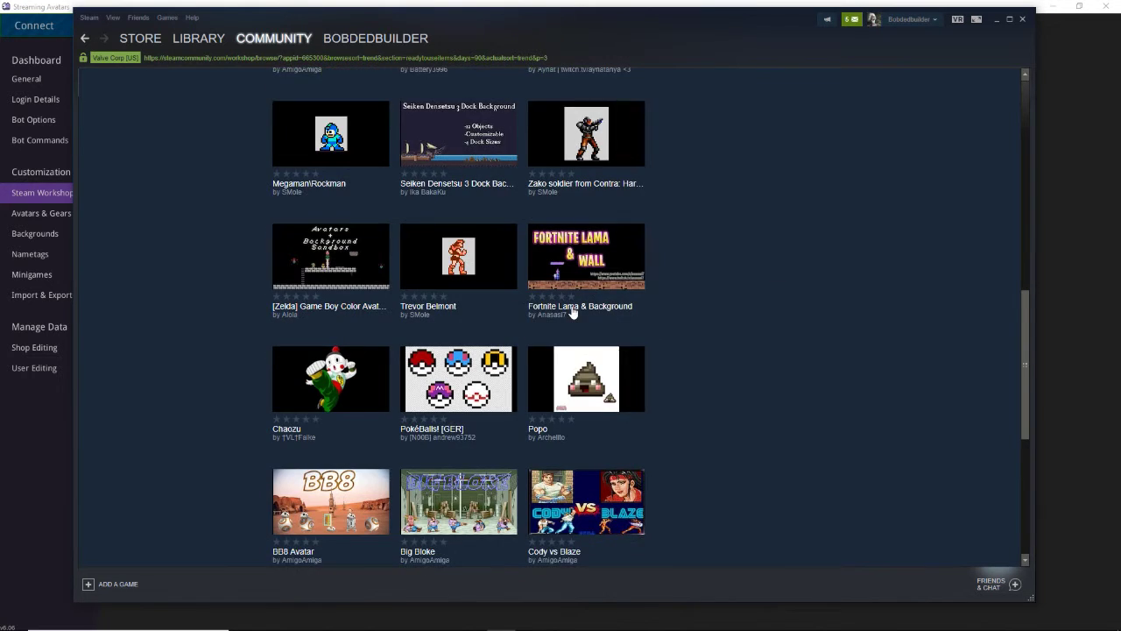
{"action": "scroll", "scroll_direction": "down", "scroll_amount": 3}
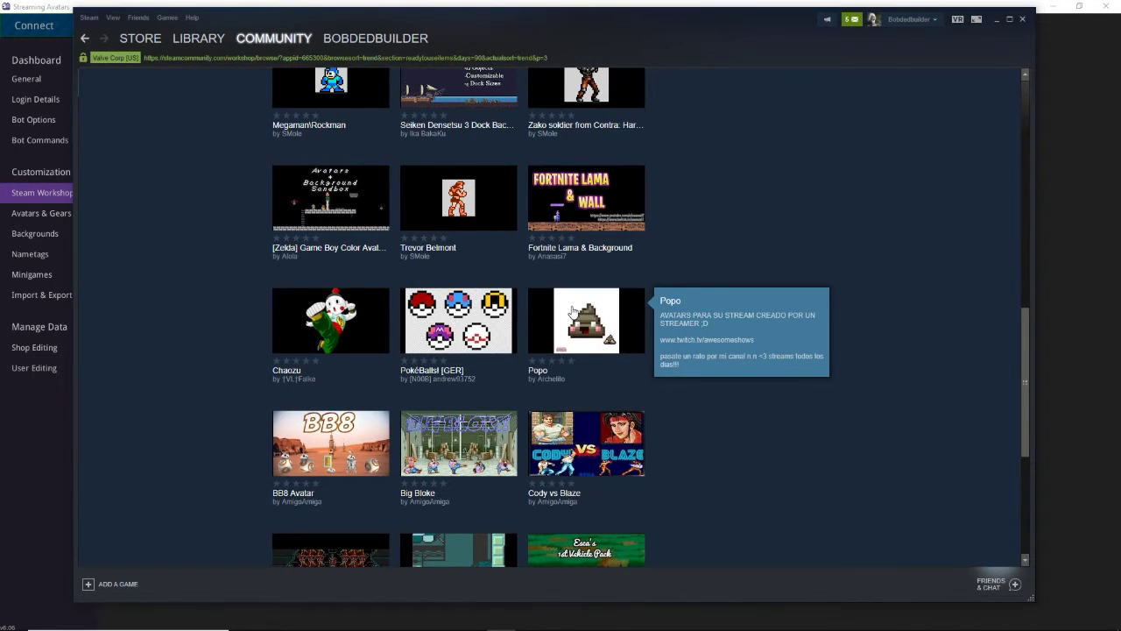
{"action": "scroll", "scroll_direction": "down", "scroll_amount": 3}
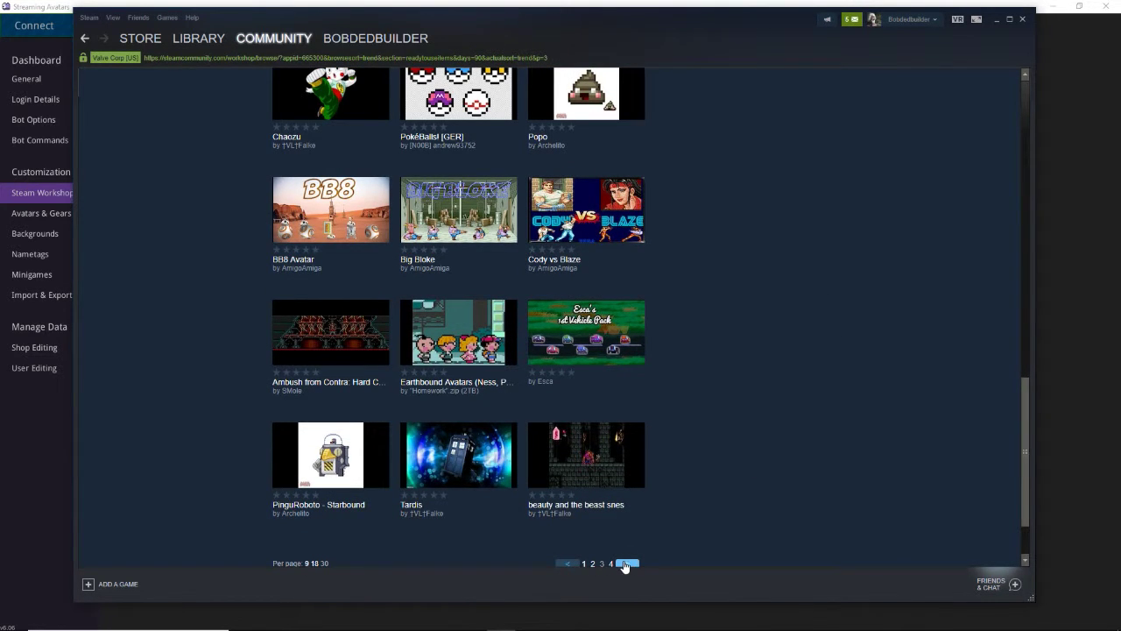
{"action": "left_click", "coordinate": [611, 563]}
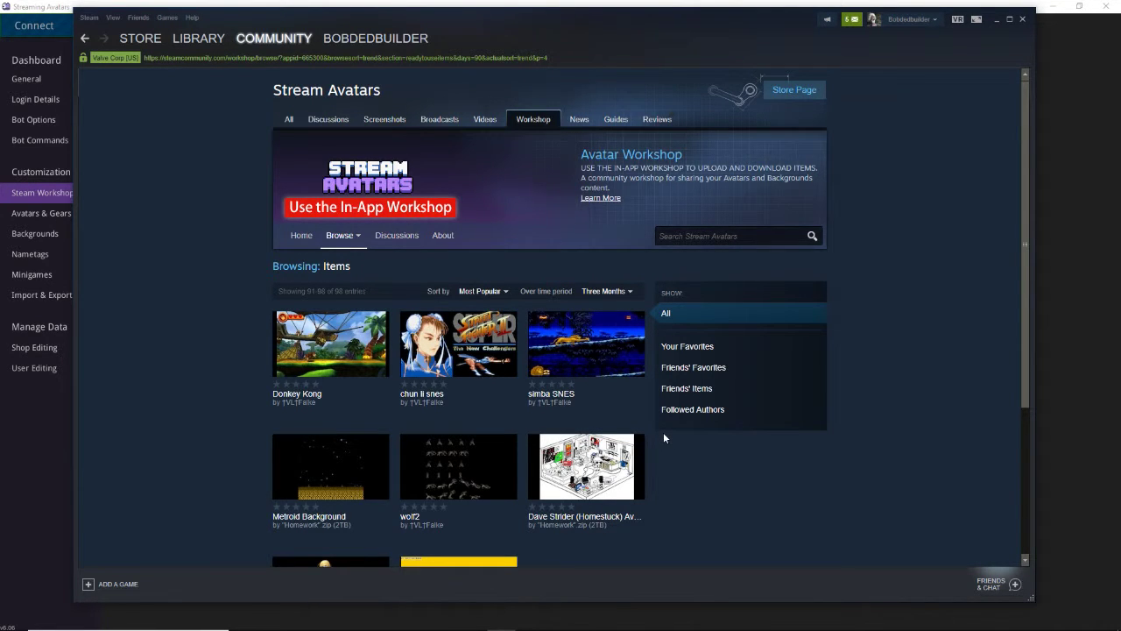
{"action": "scroll", "scroll_direction": "down", "scroll_amount": 3}
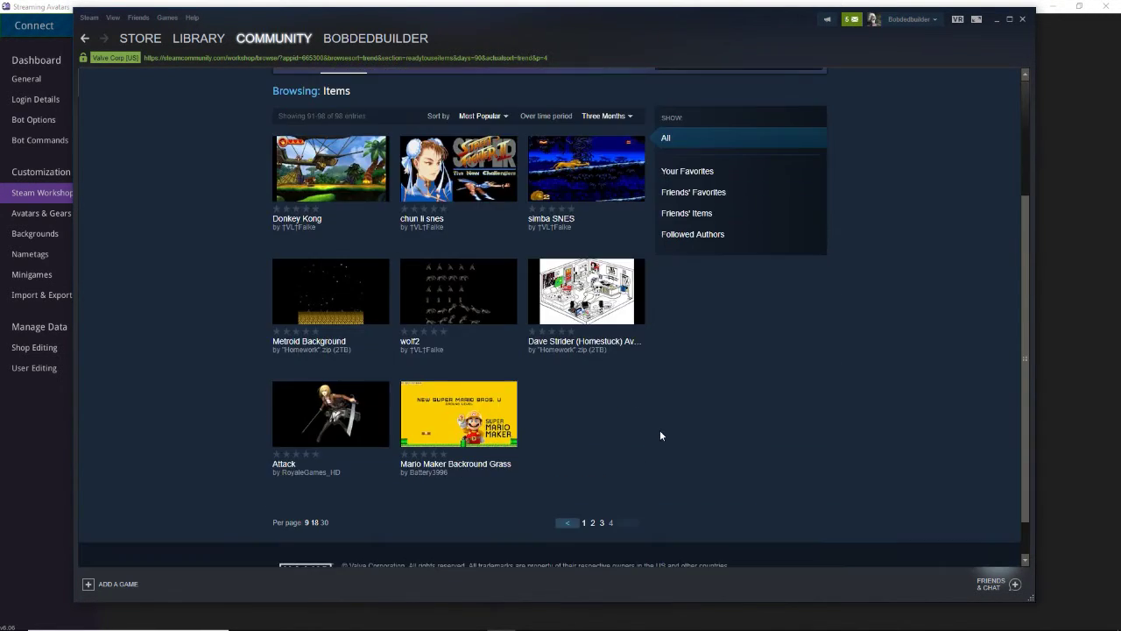
{"action": "scroll", "scroll_direction": "up", "scroll_amount": 3}
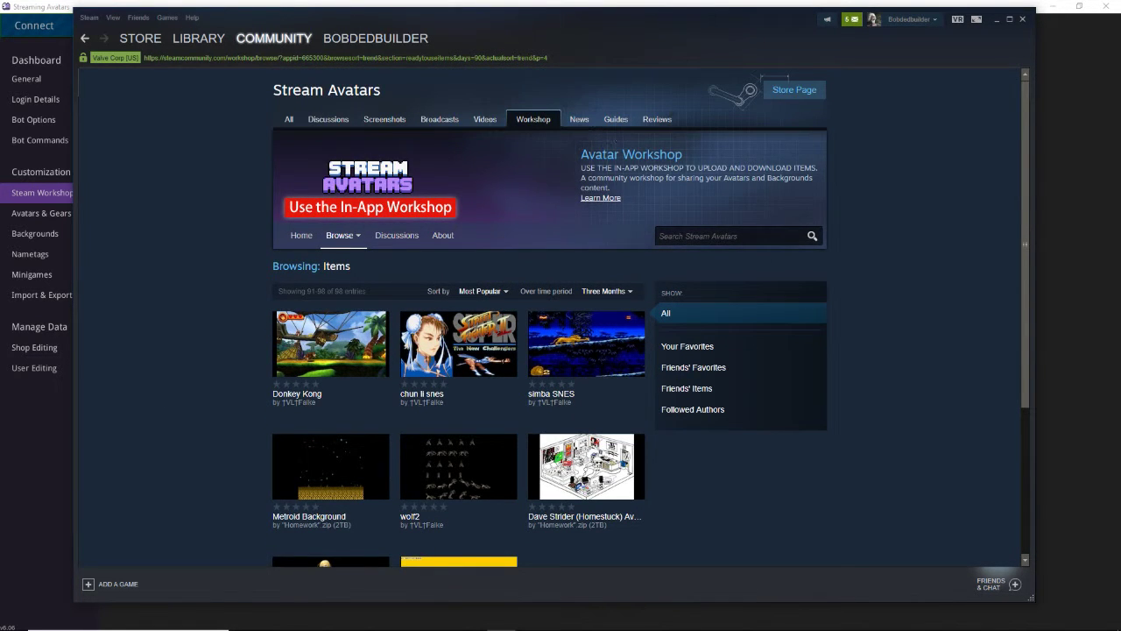
Step: Search the Stream Avatars workshop for 'bobdedbuilder', then scroll the restored item list
{"action": "type", "text": "bobdedbuilder"}
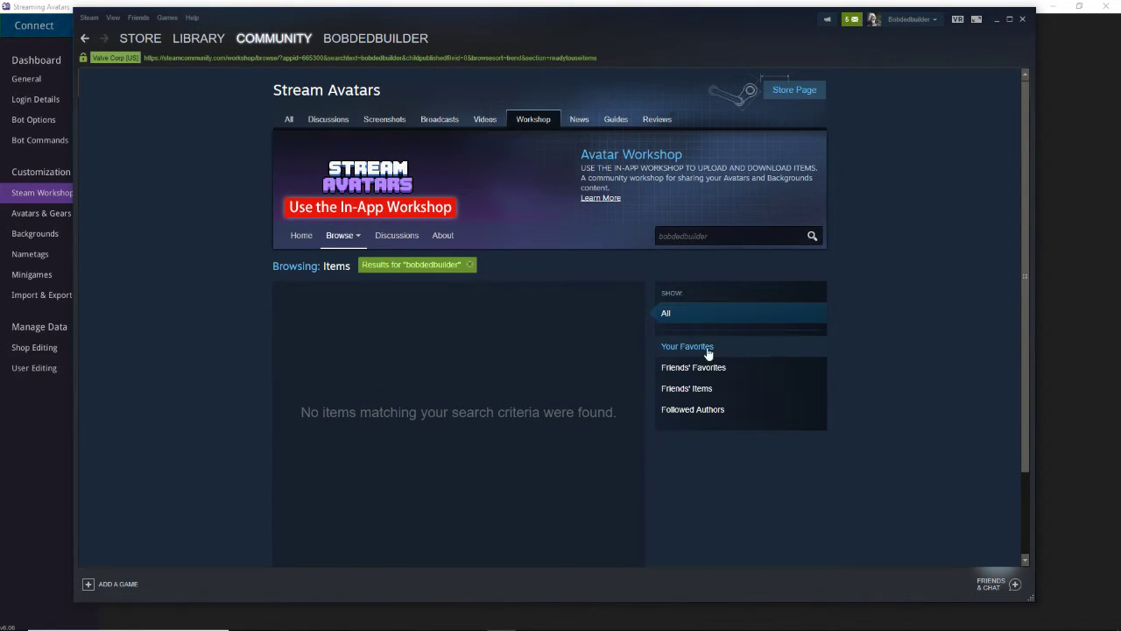
{"action": "mouse_move", "coordinate": [409, 287]}
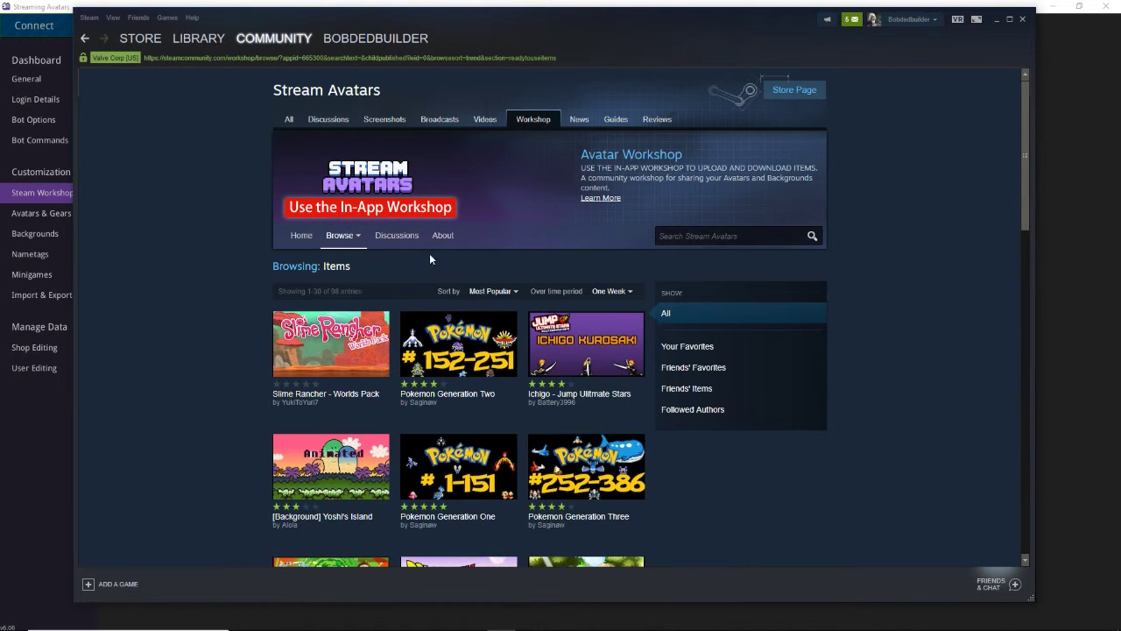
{"action": "mouse_move", "coordinate": [681, 54]}
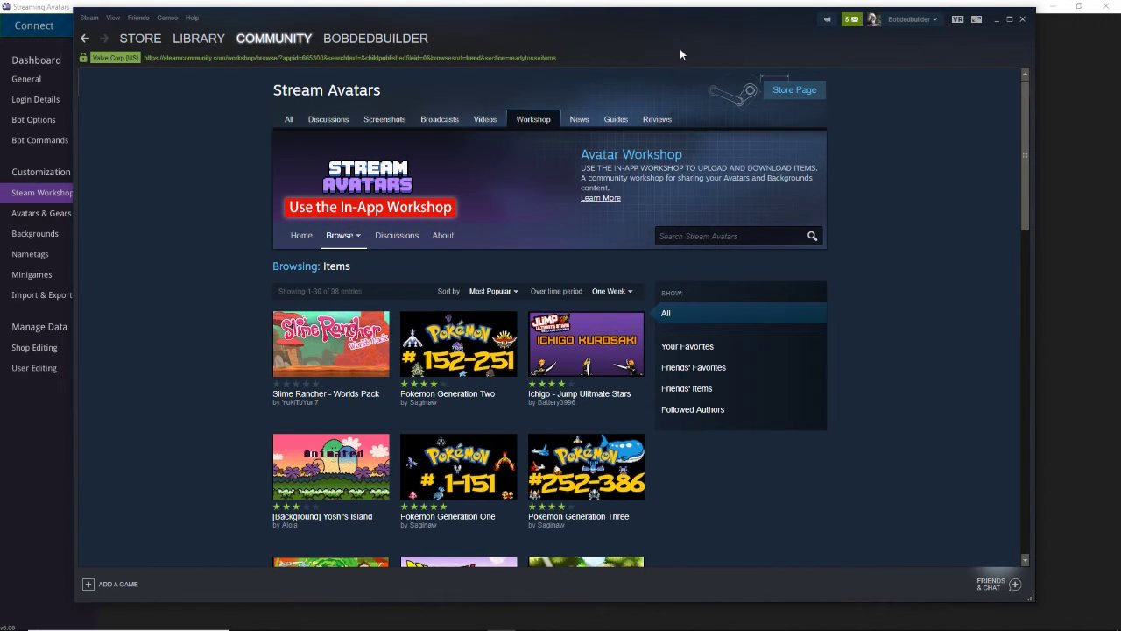
{"action": "mouse_move", "coordinate": [803, 28]}
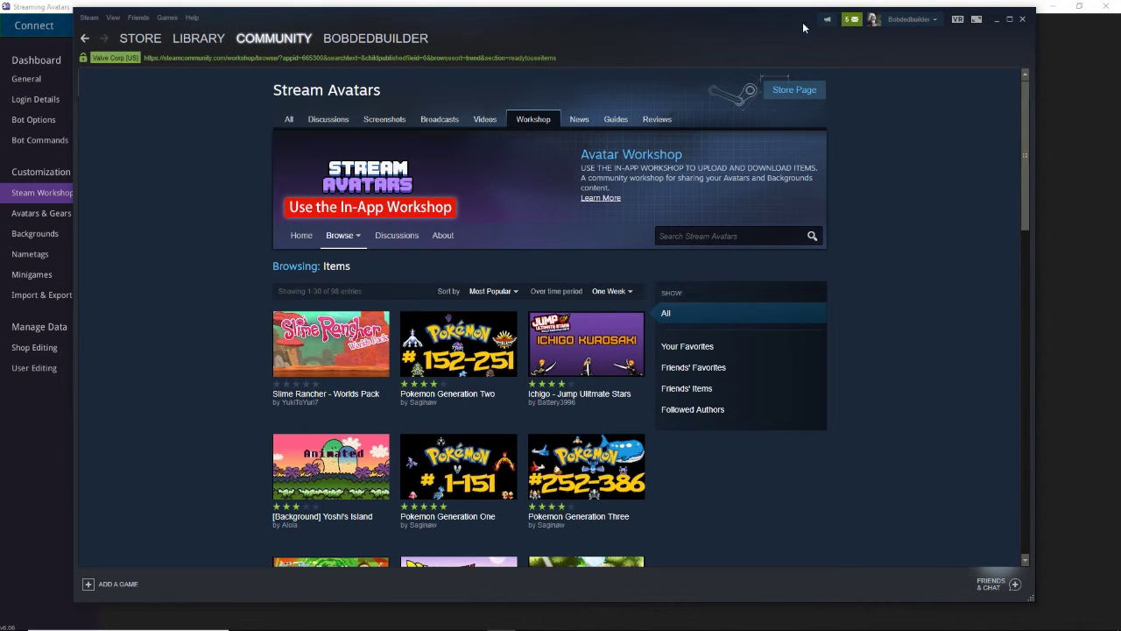
{"action": "mouse_move", "coordinate": [705, 366]}
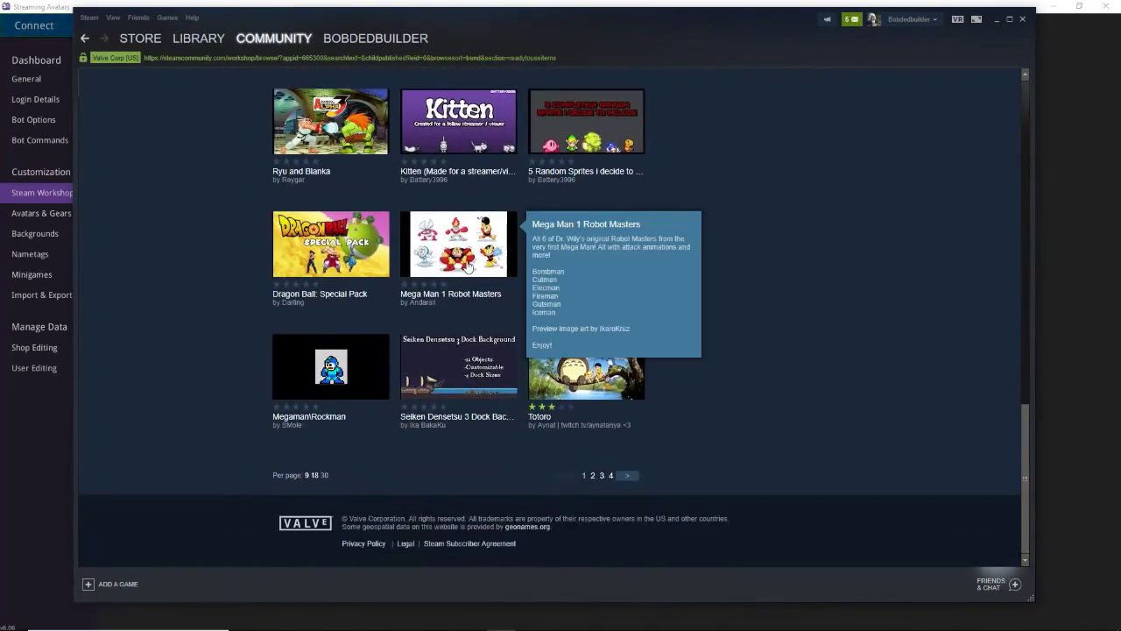
{"action": "scroll", "scroll_direction": "down", "scroll_amount": 3}
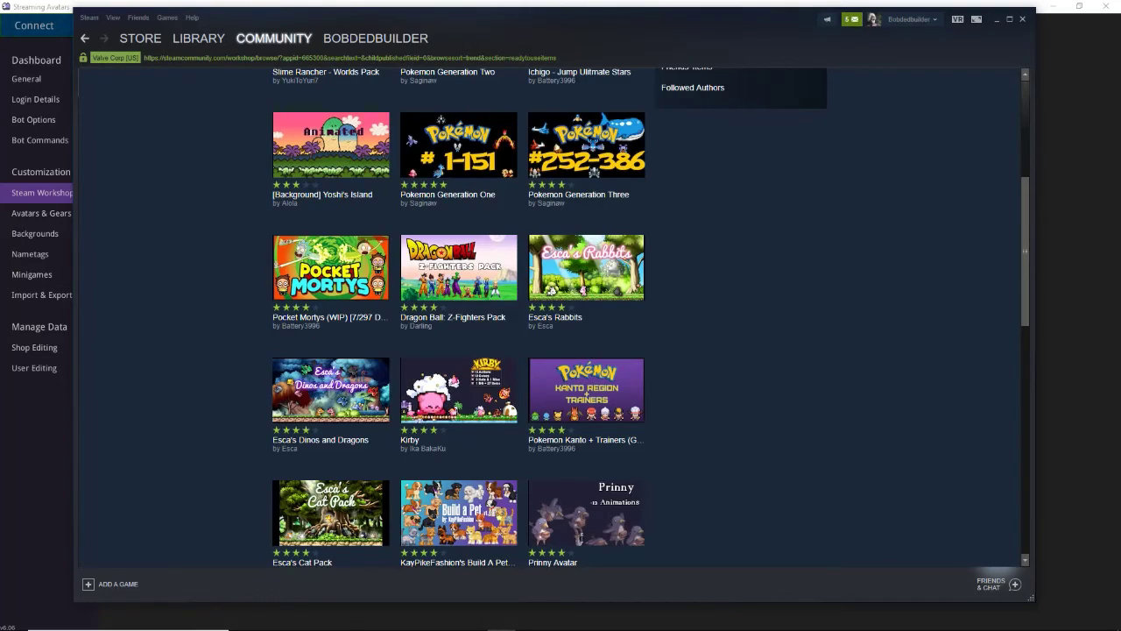